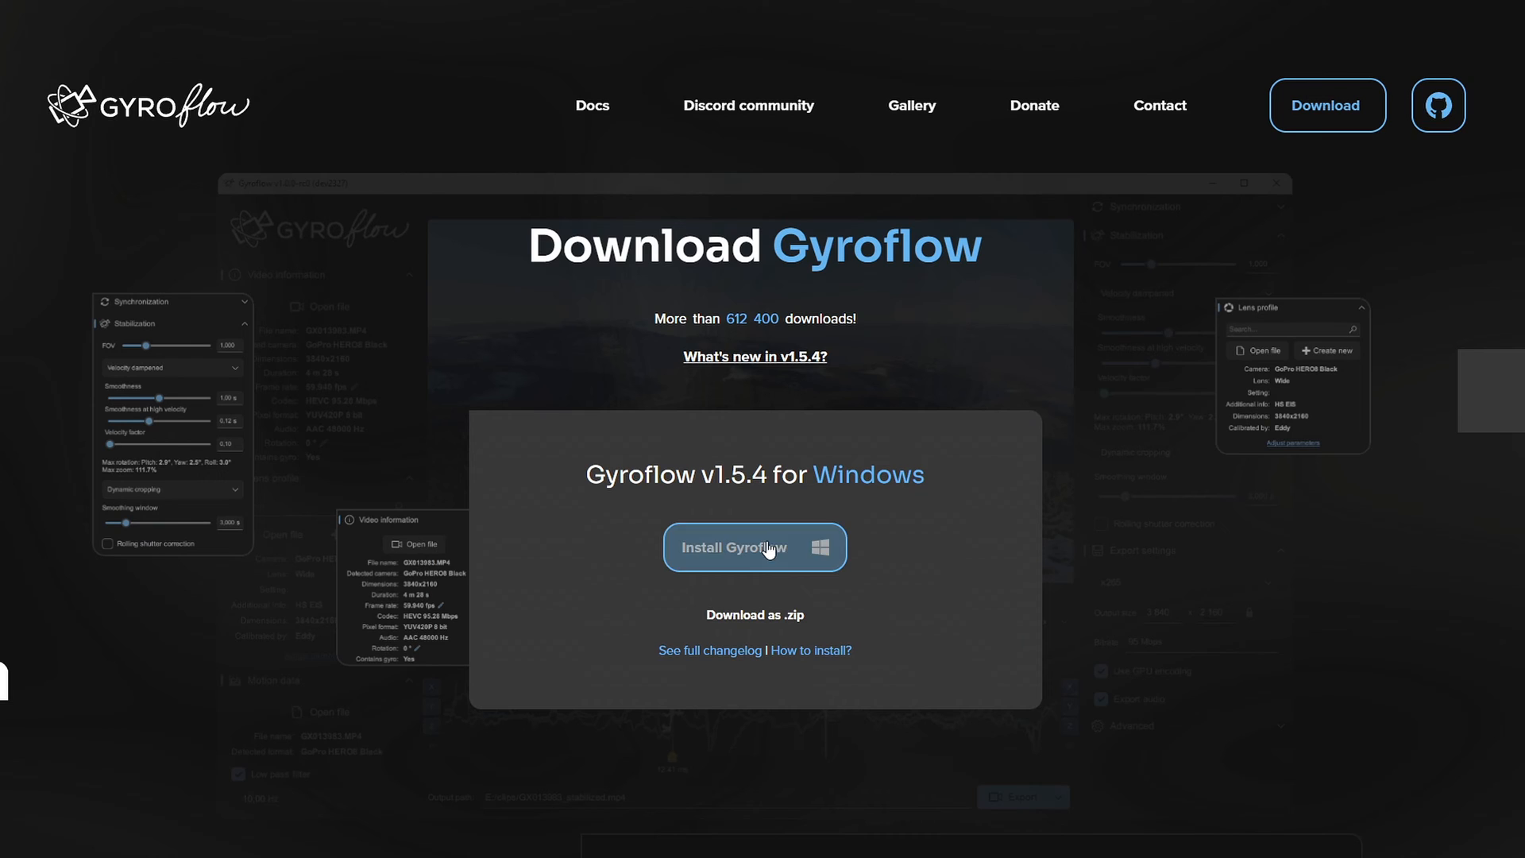
- Open GOPR0116.MP4 so the HERO5 Black wide lens profile and gyro data load
click(754, 546)
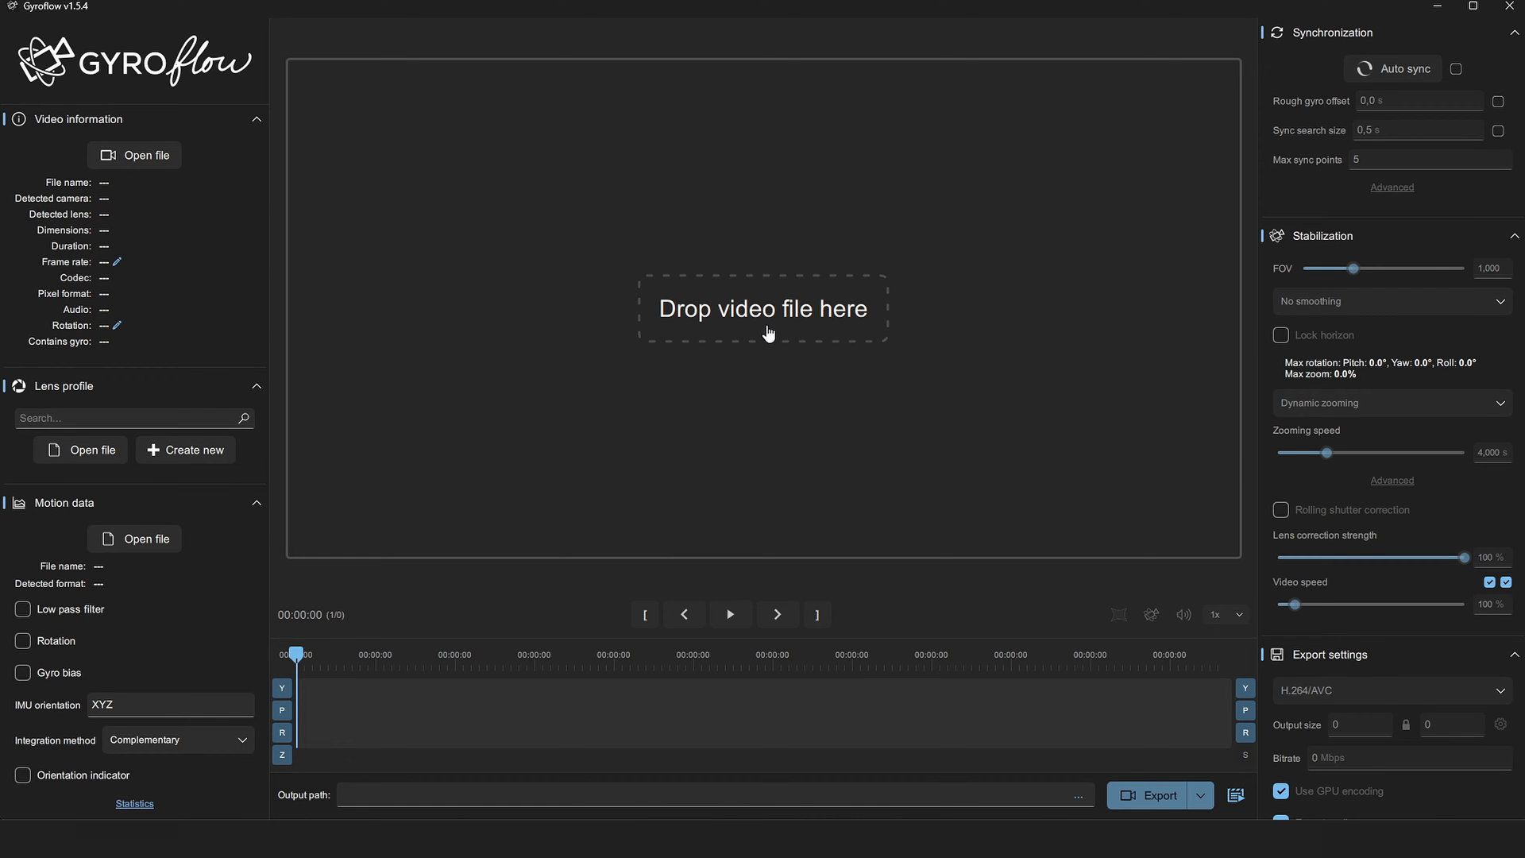
mouse_move(716, 278)
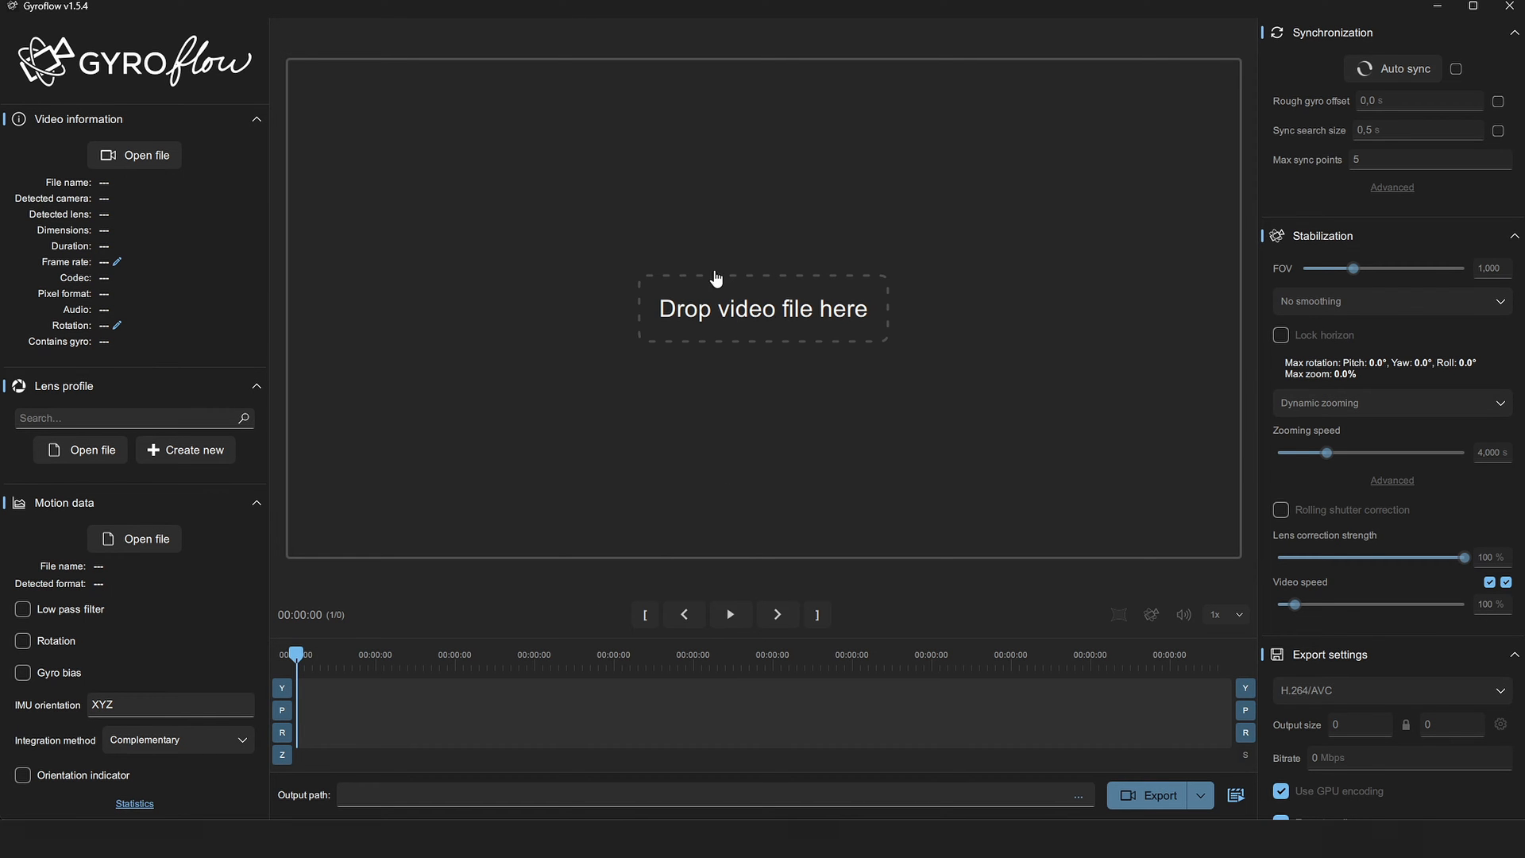
mouse_move(775, 332)
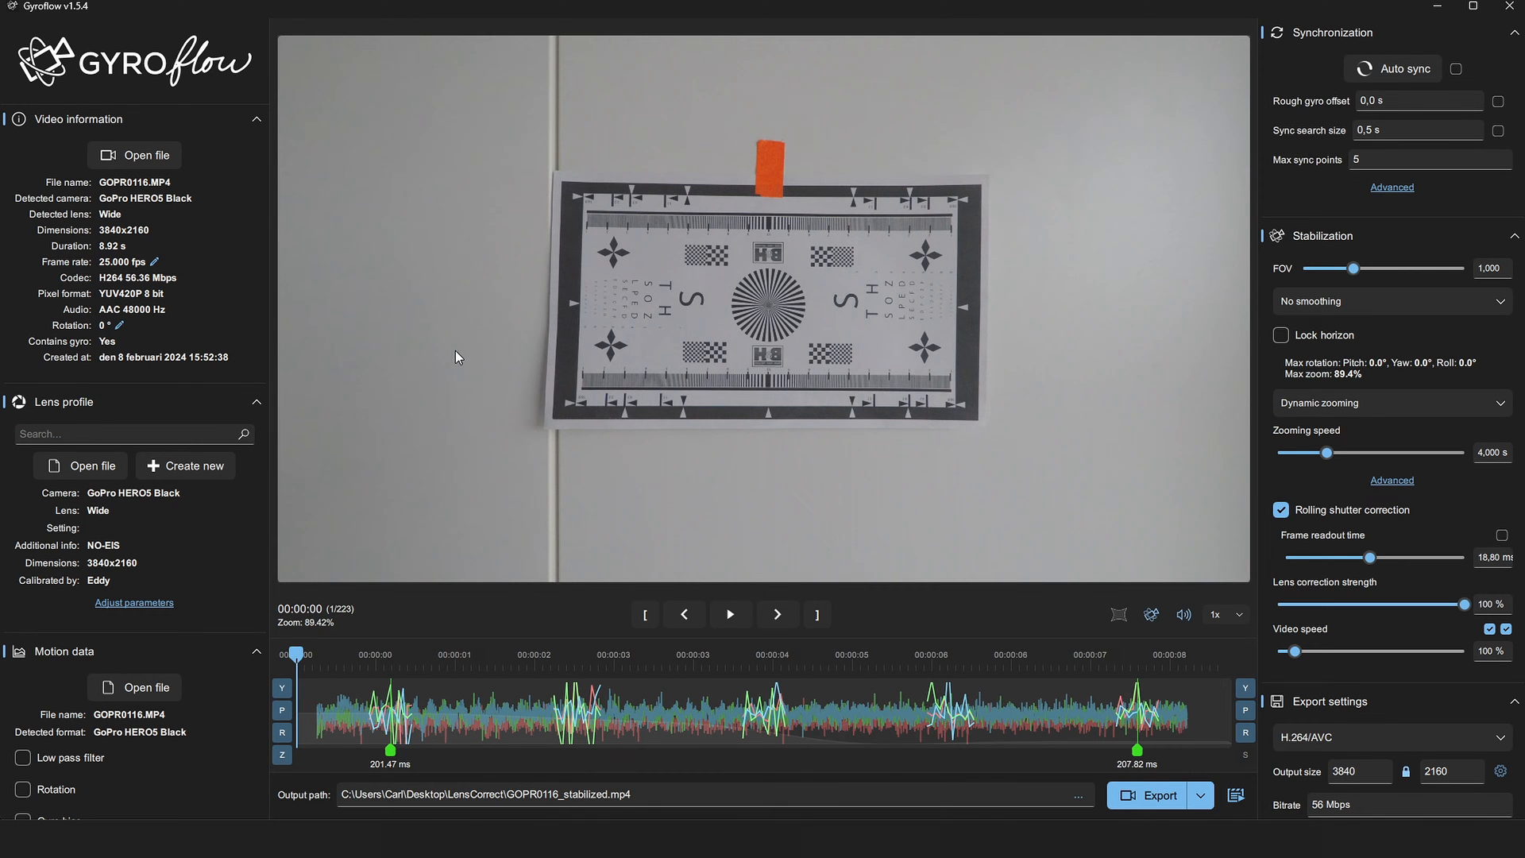
mouse_move(88, 200)
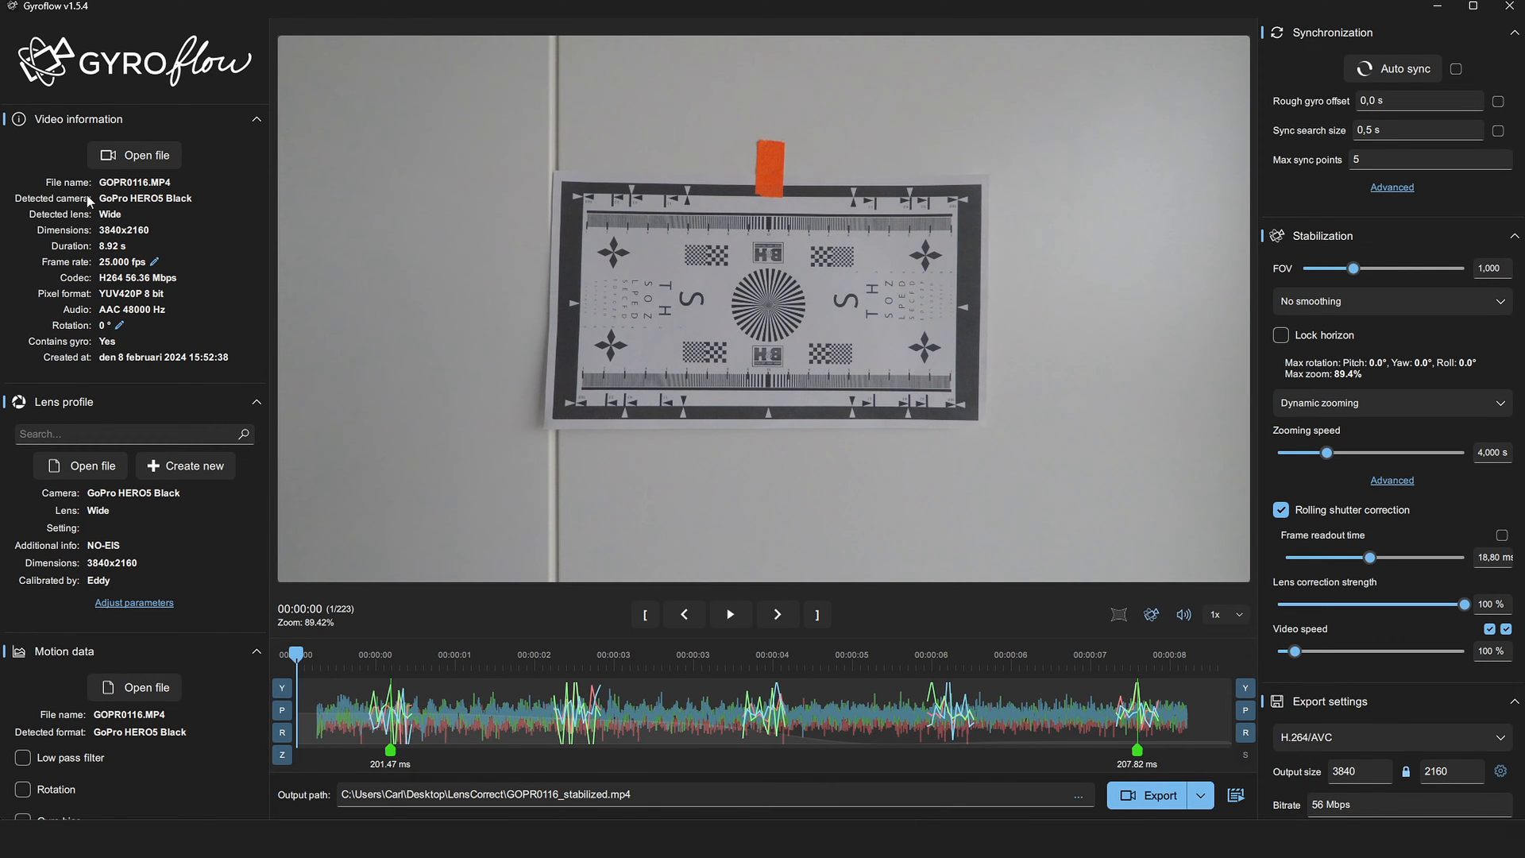
mouse_move(191, 217)
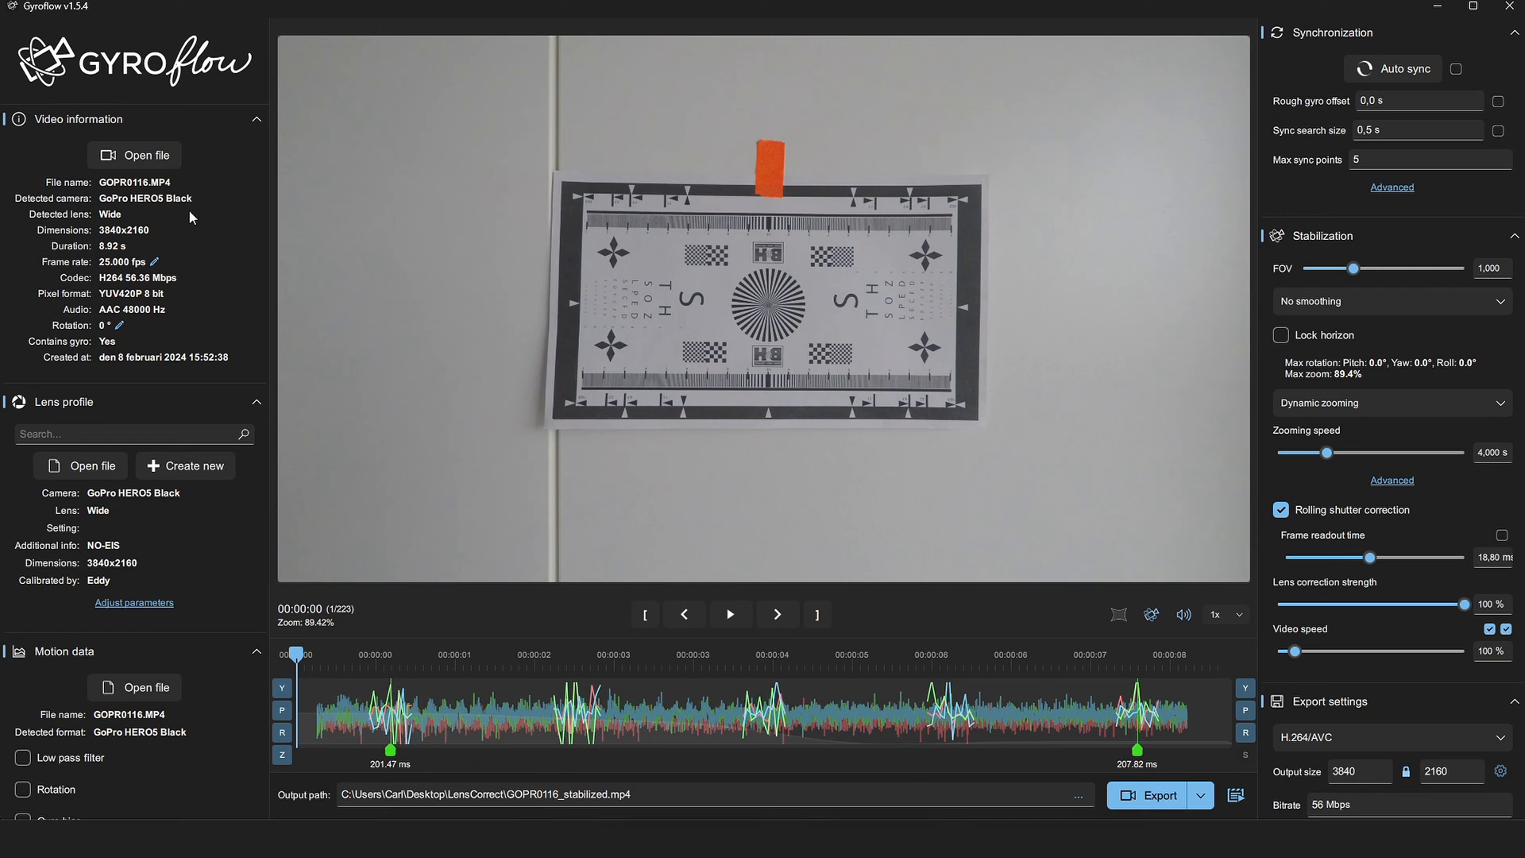
mouse_move(109, 228)
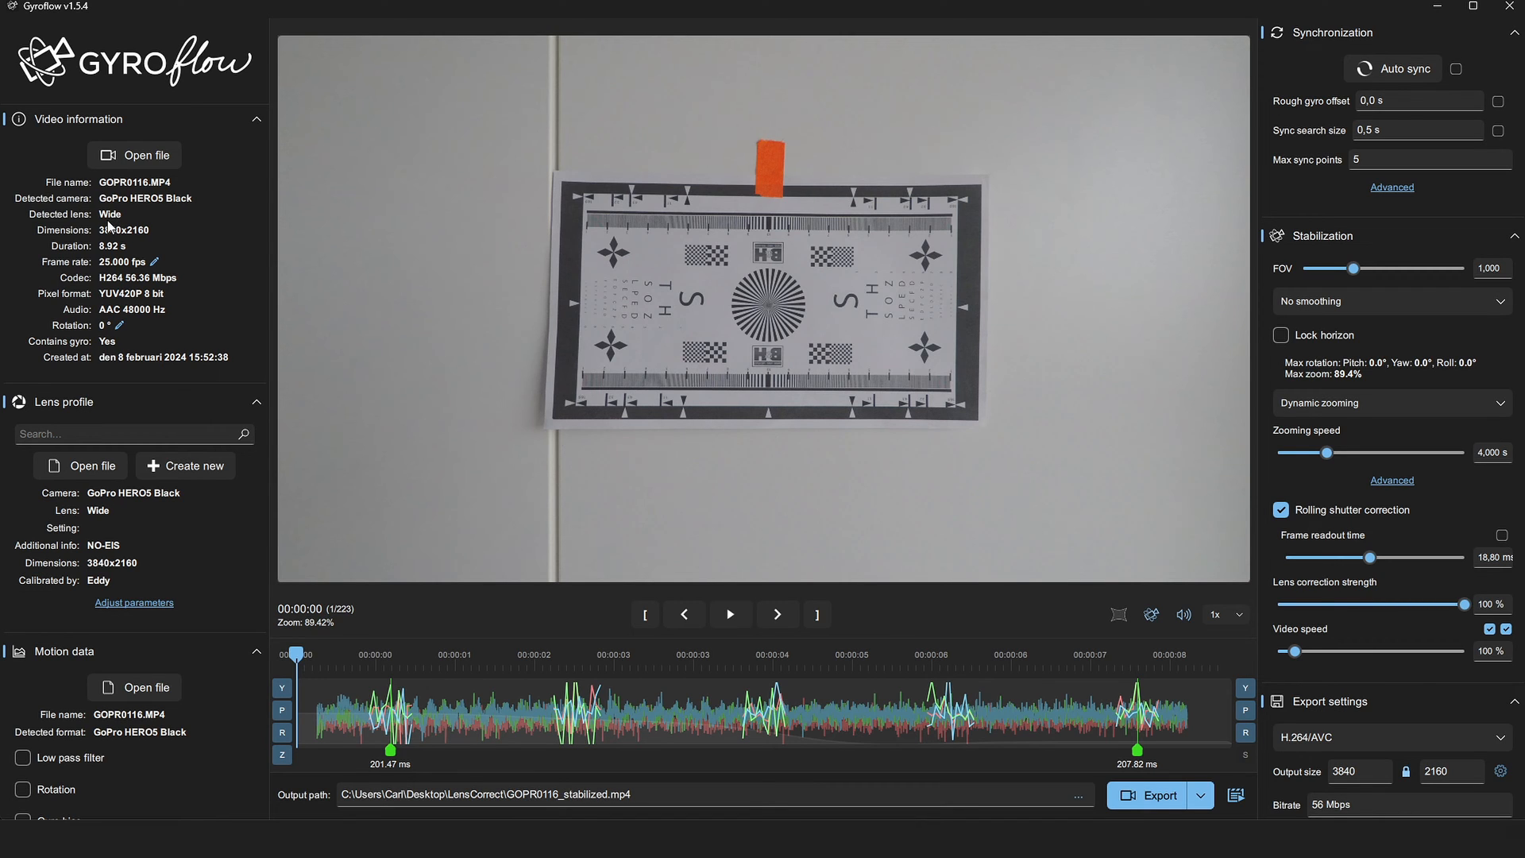
mouse_move(32, 381)
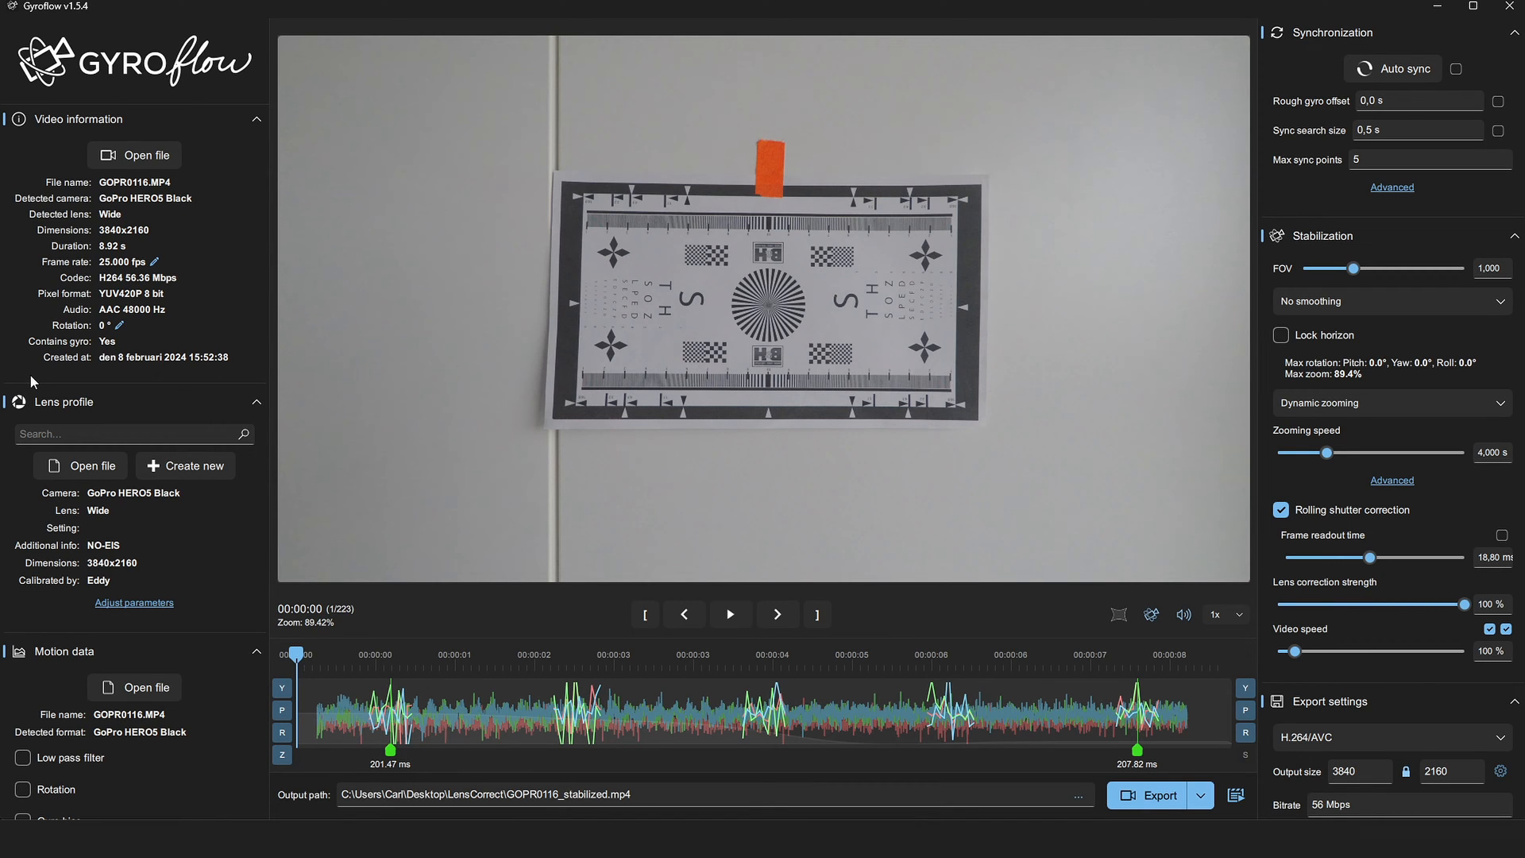
mouse_move(87, 429)
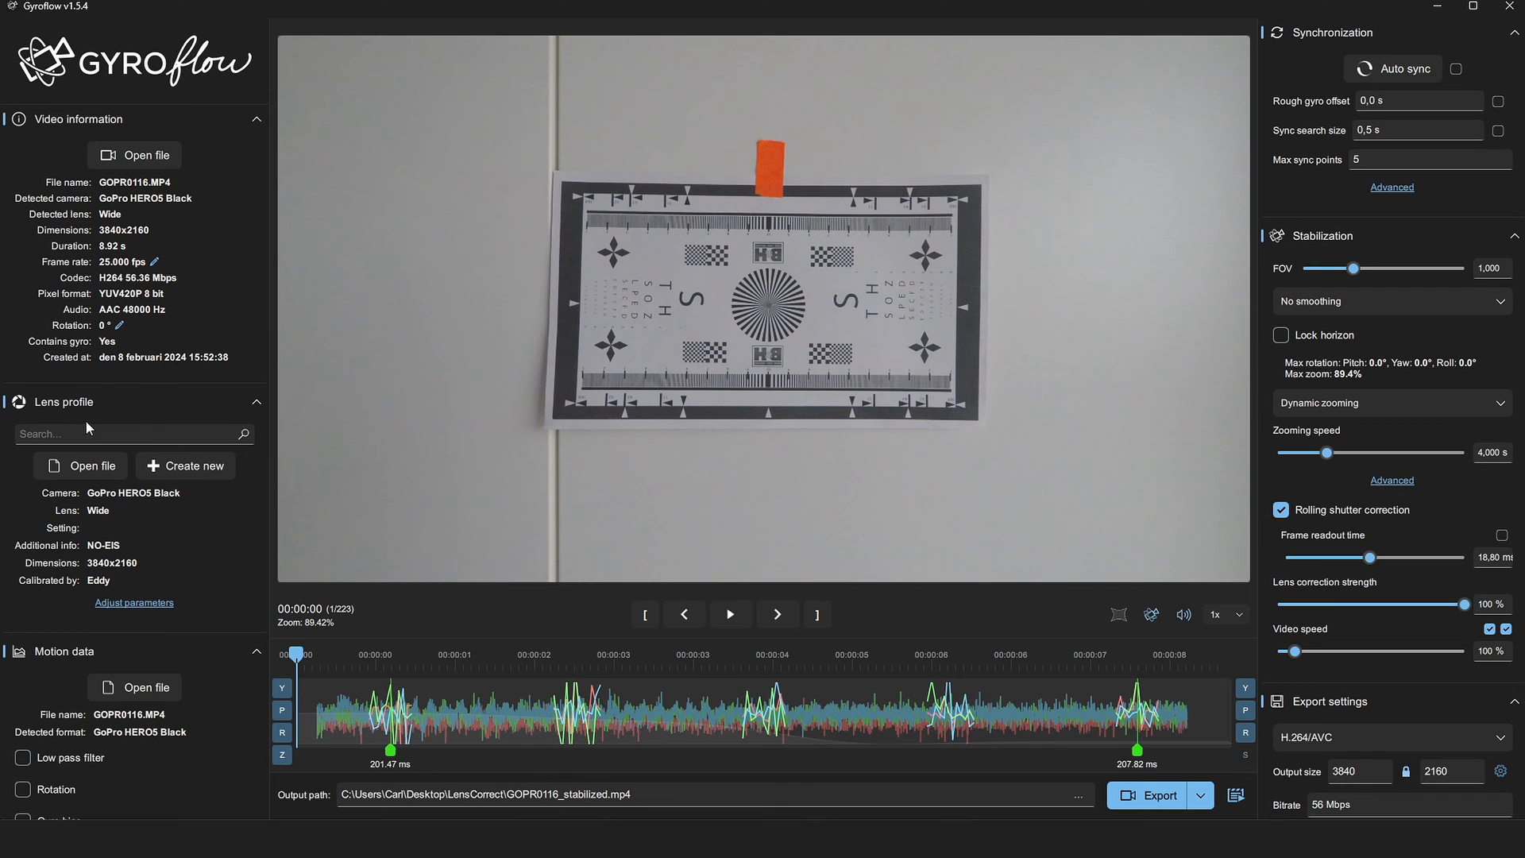
click(131, 433)
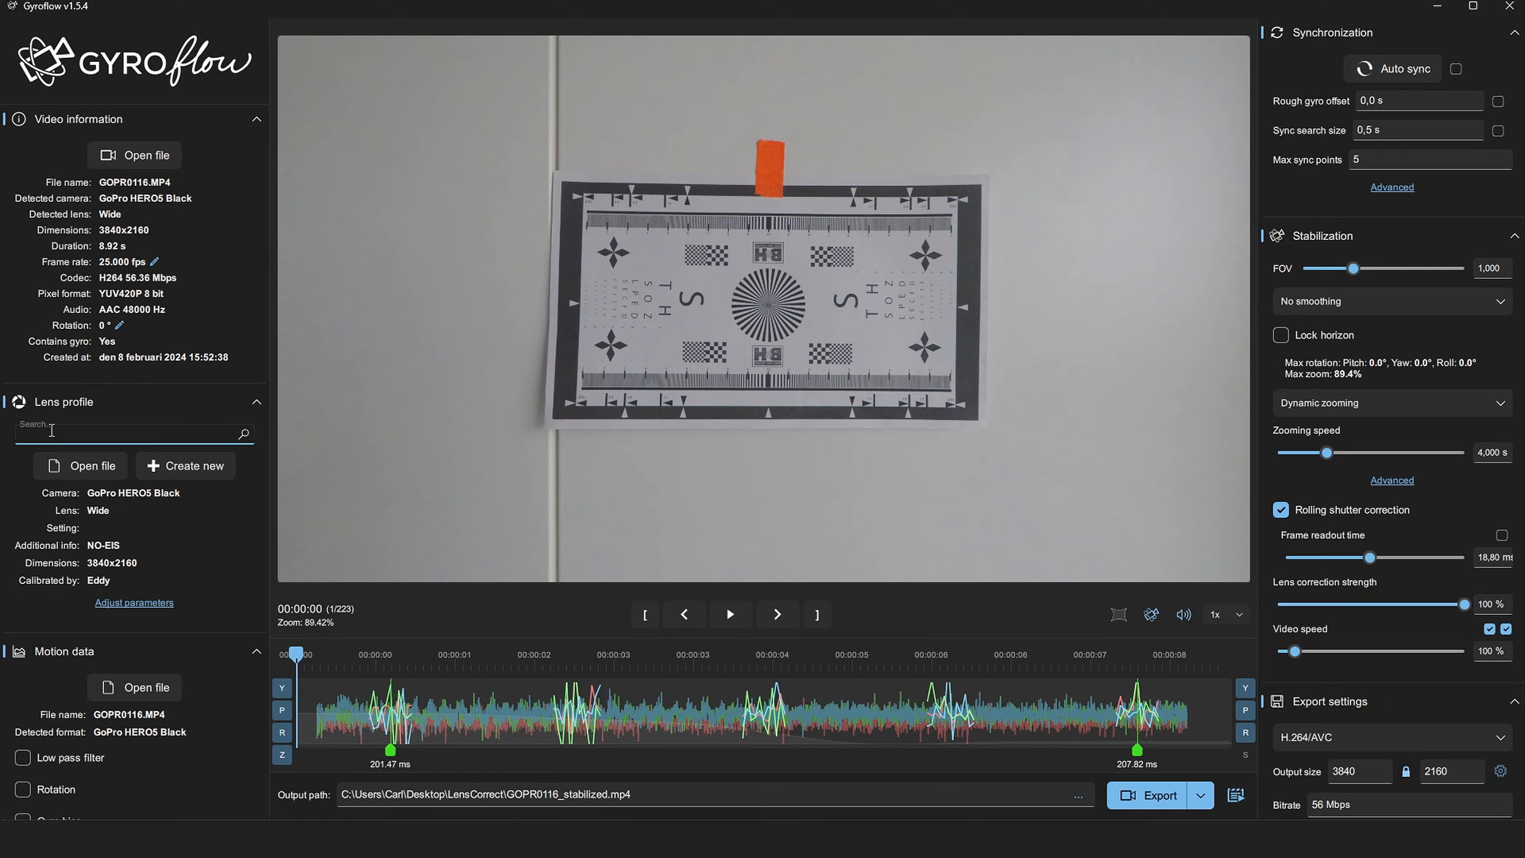
text(gopro)
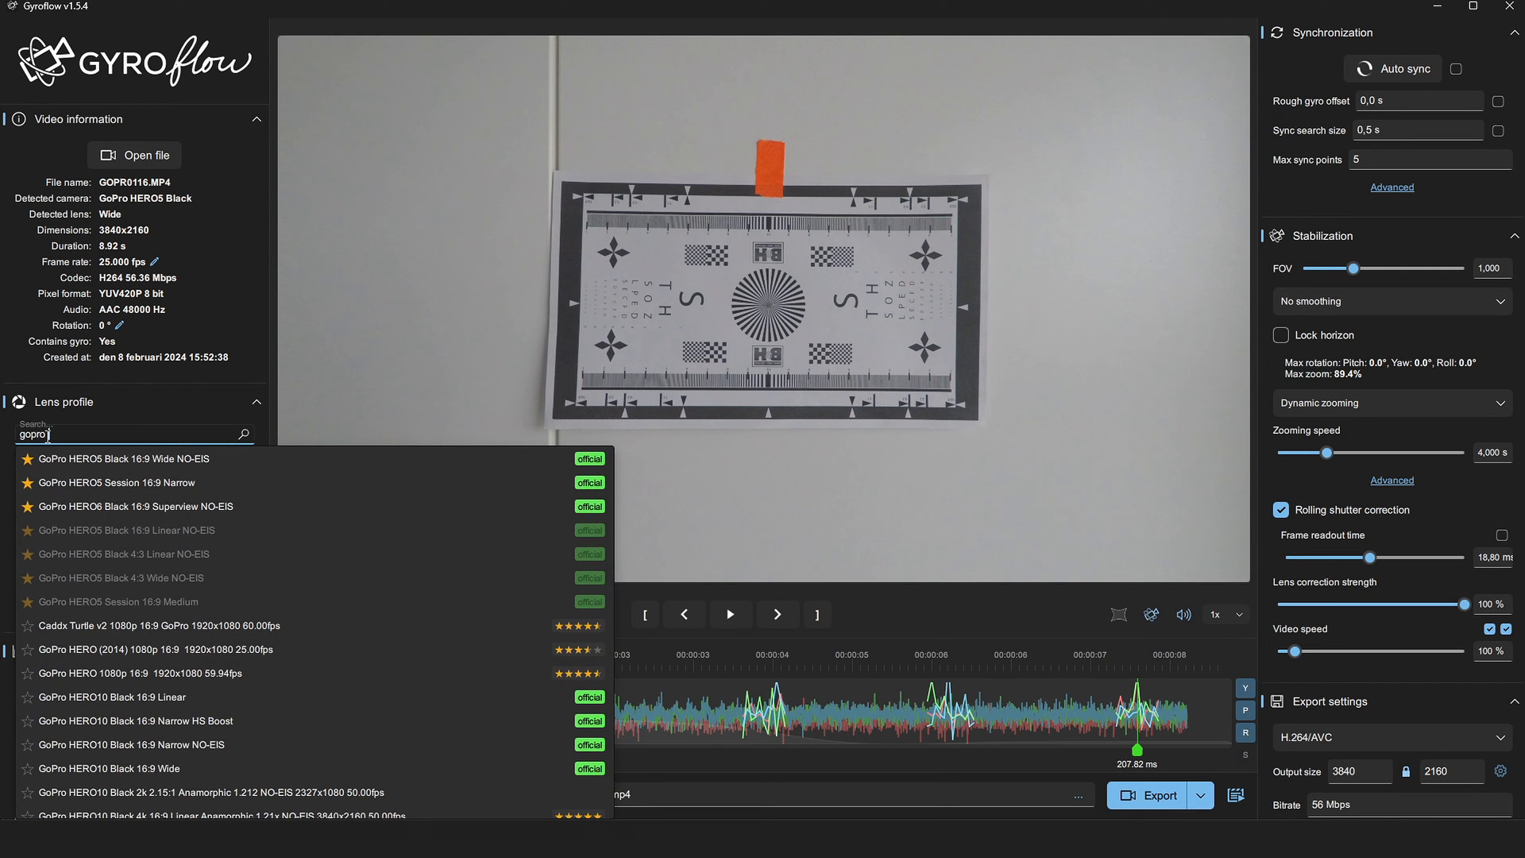
text(hero10)
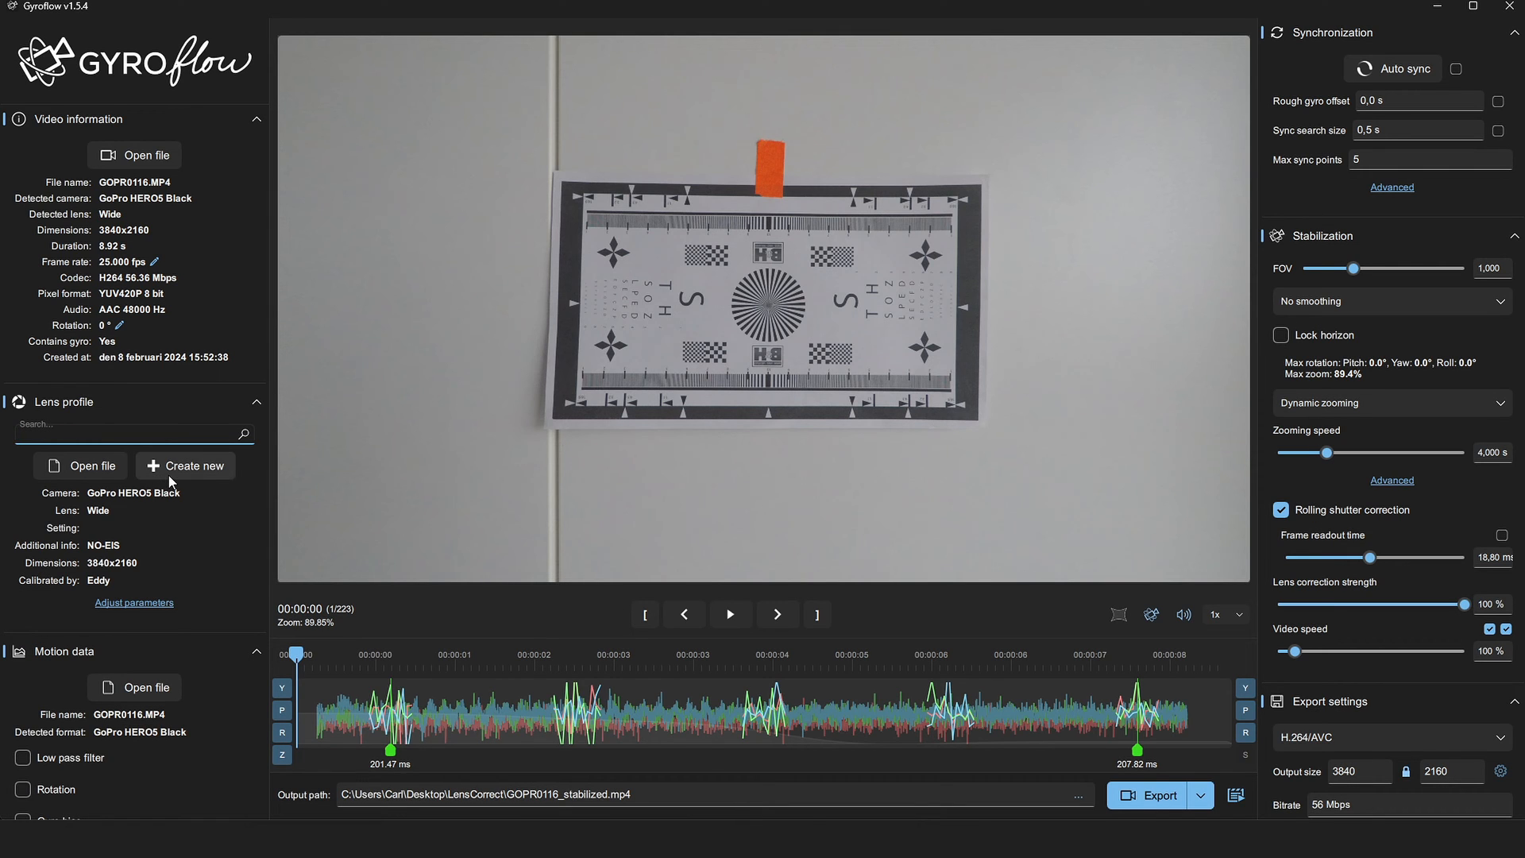
click(133, 423)
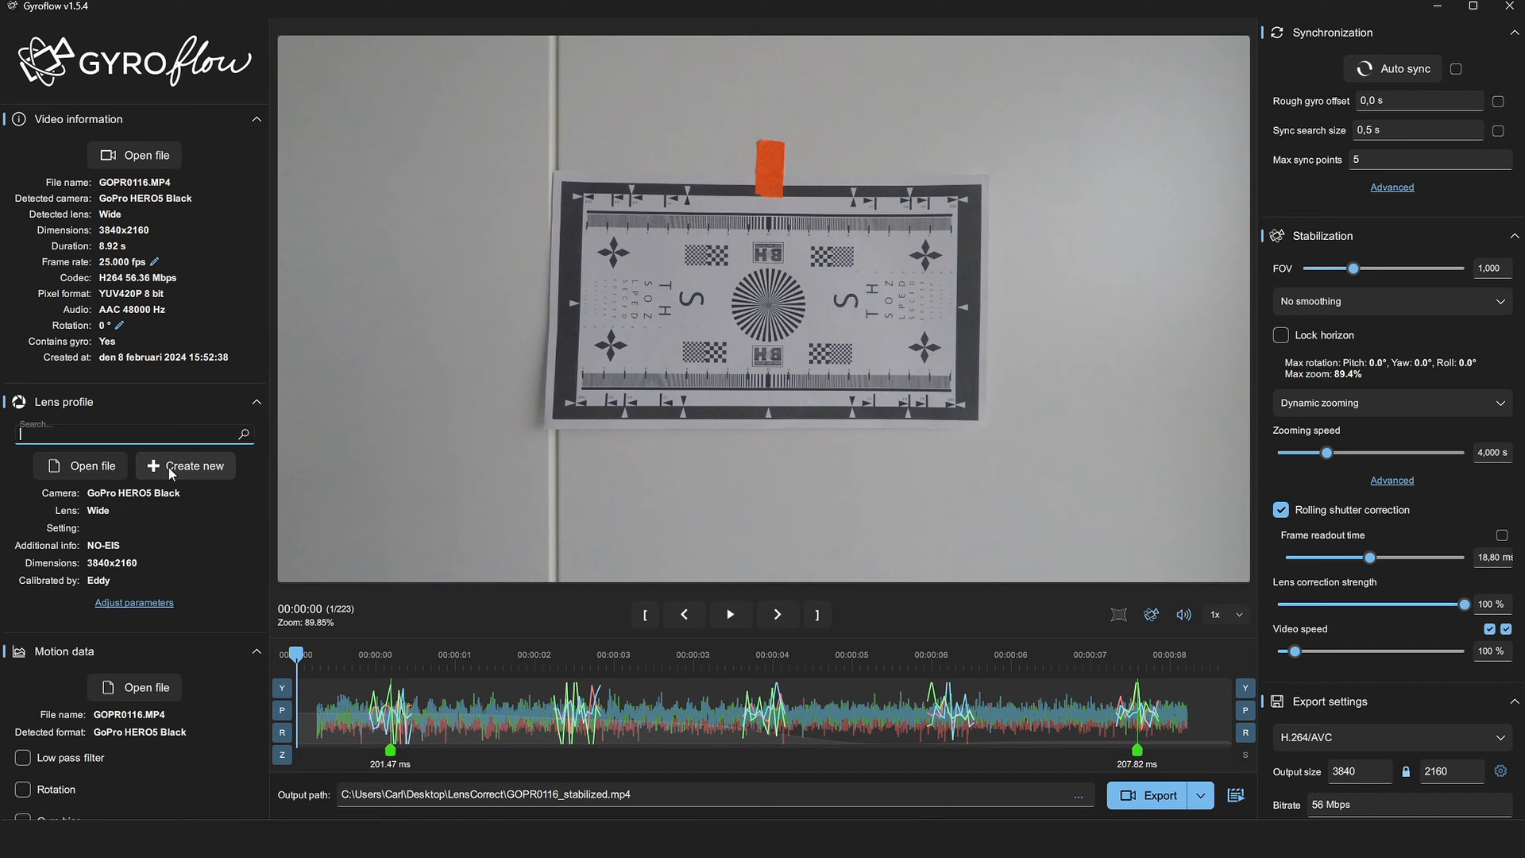
click(185, 465)
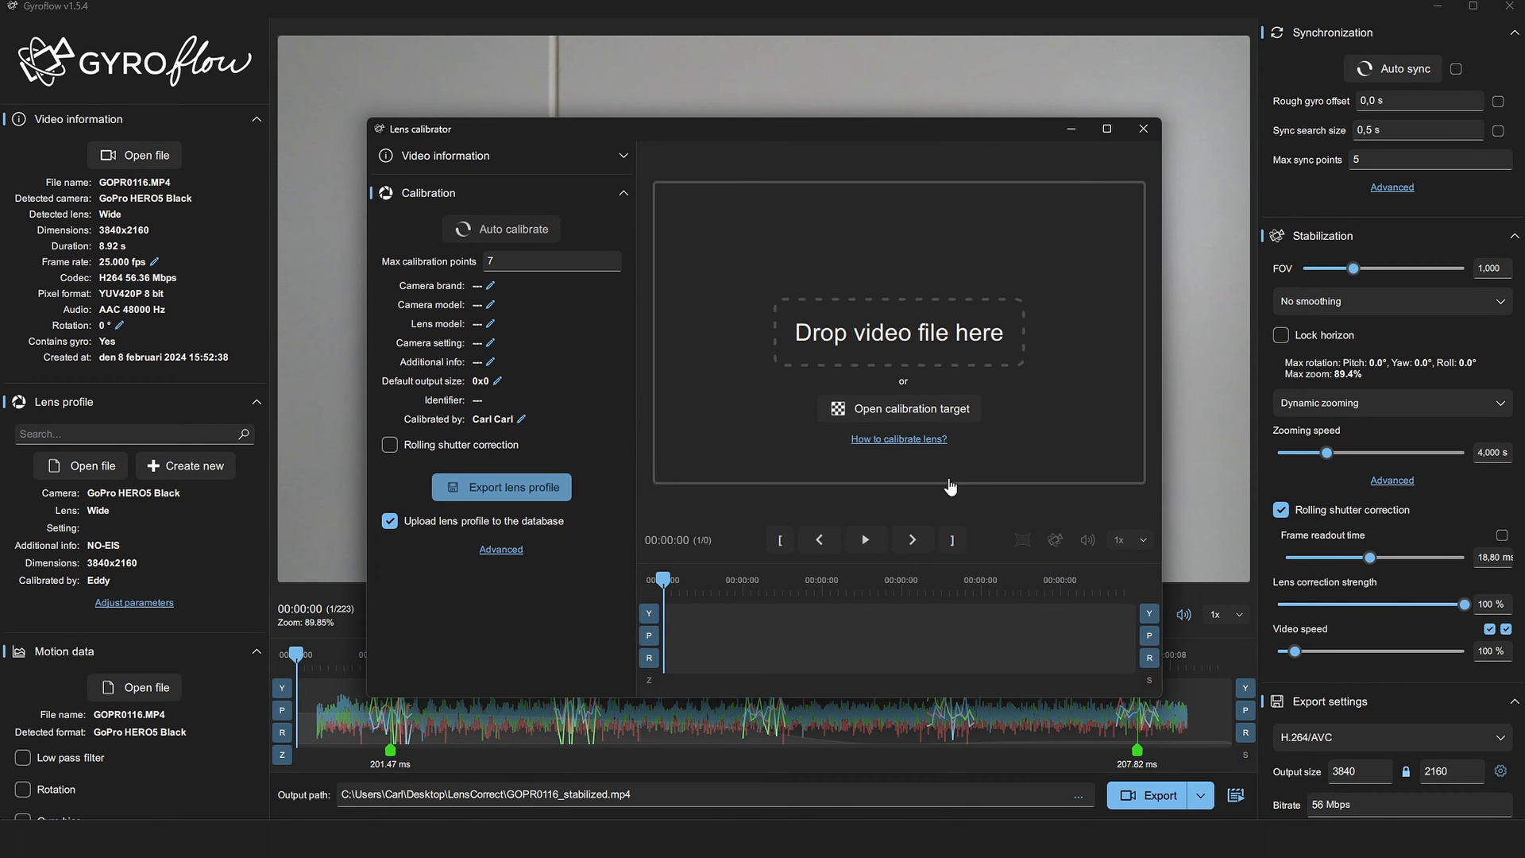
click(901, 408)
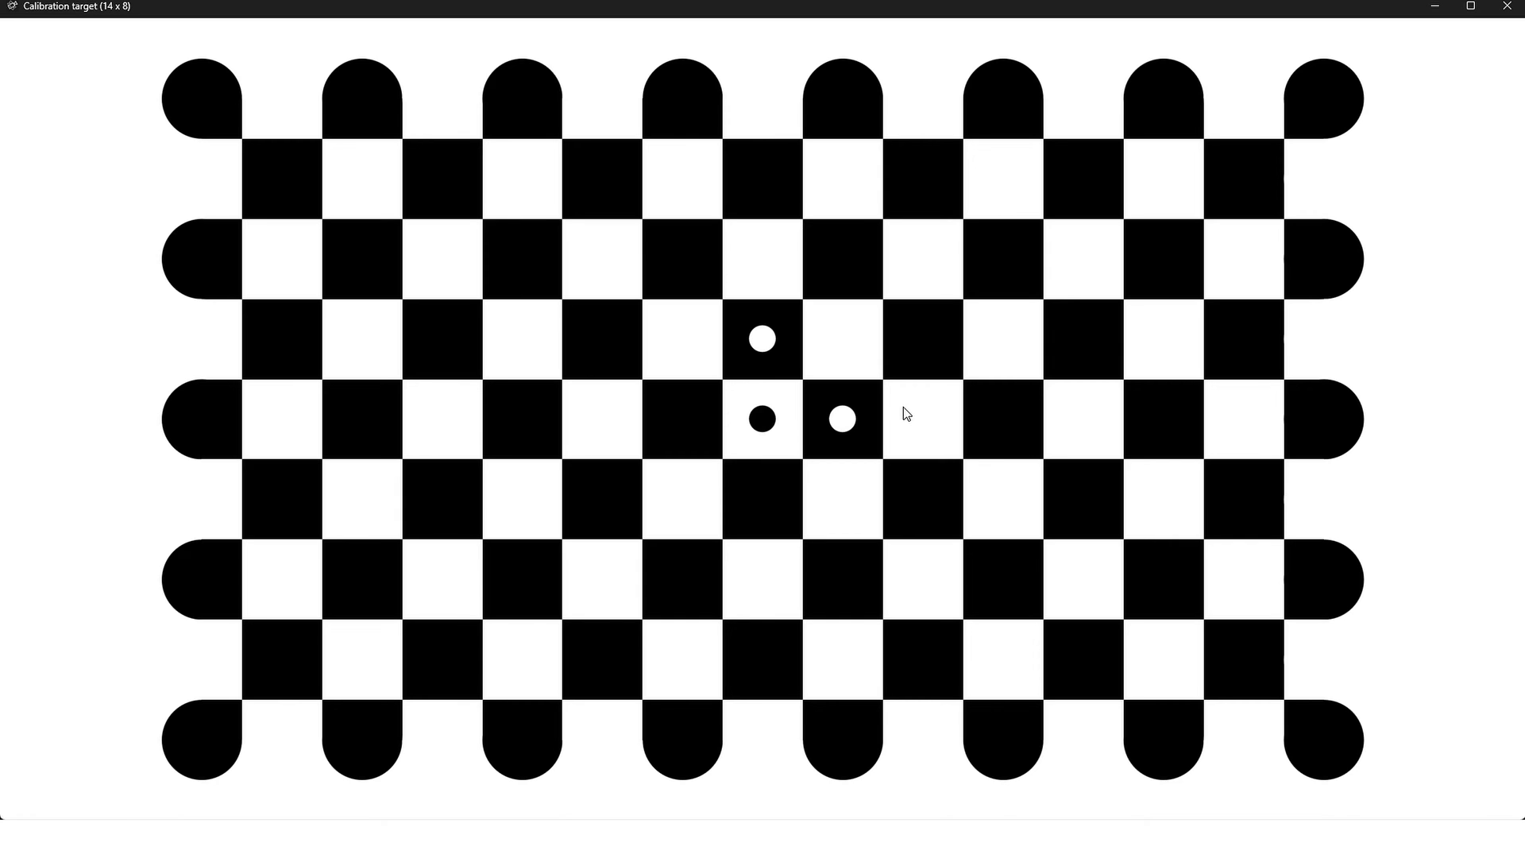
mouse_move(1507, 7)
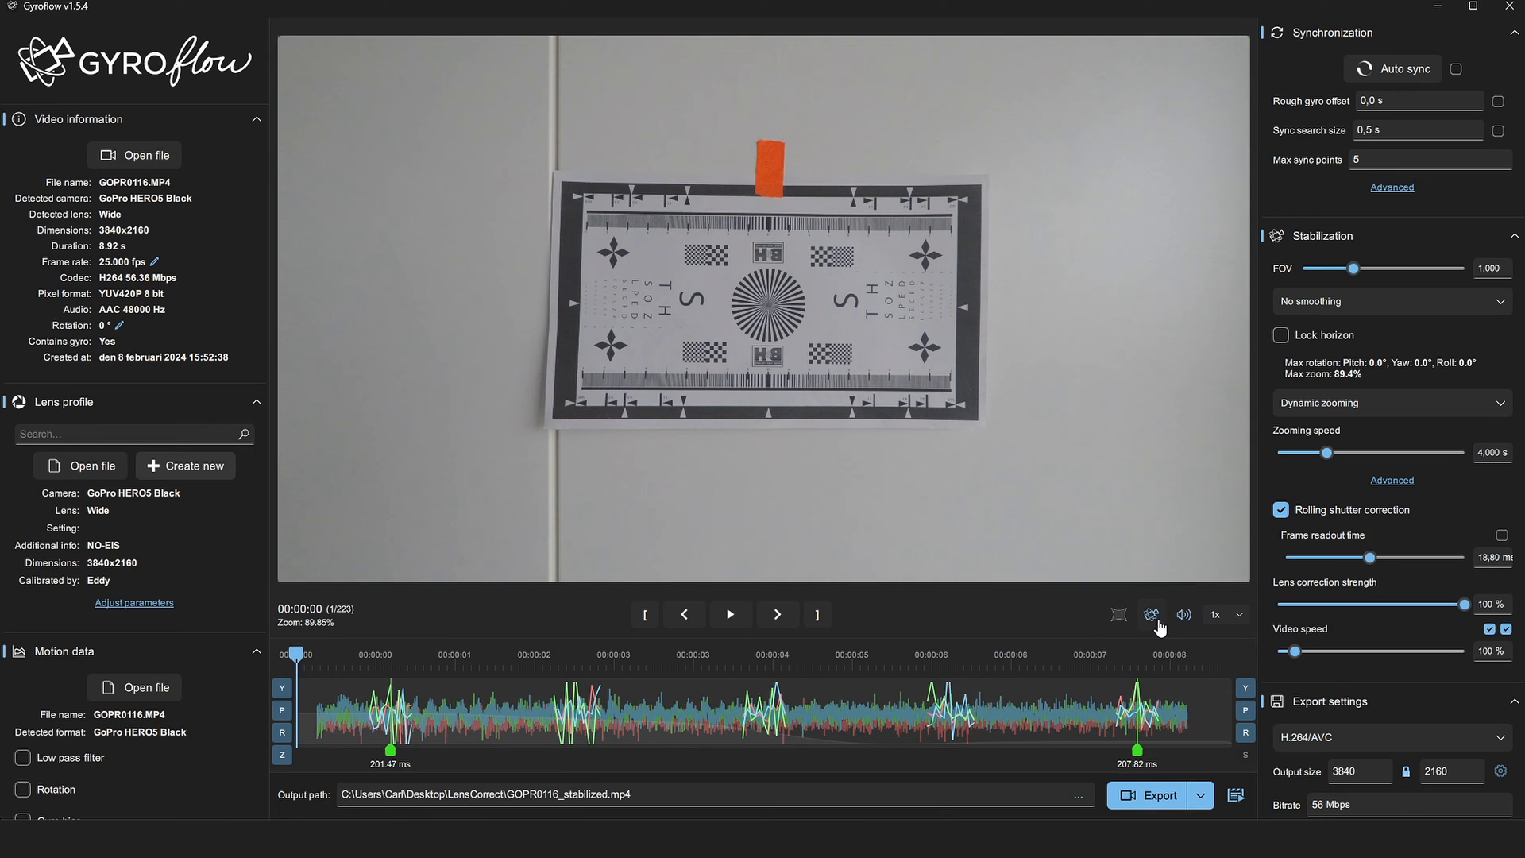
mouse_move(1151, 614)
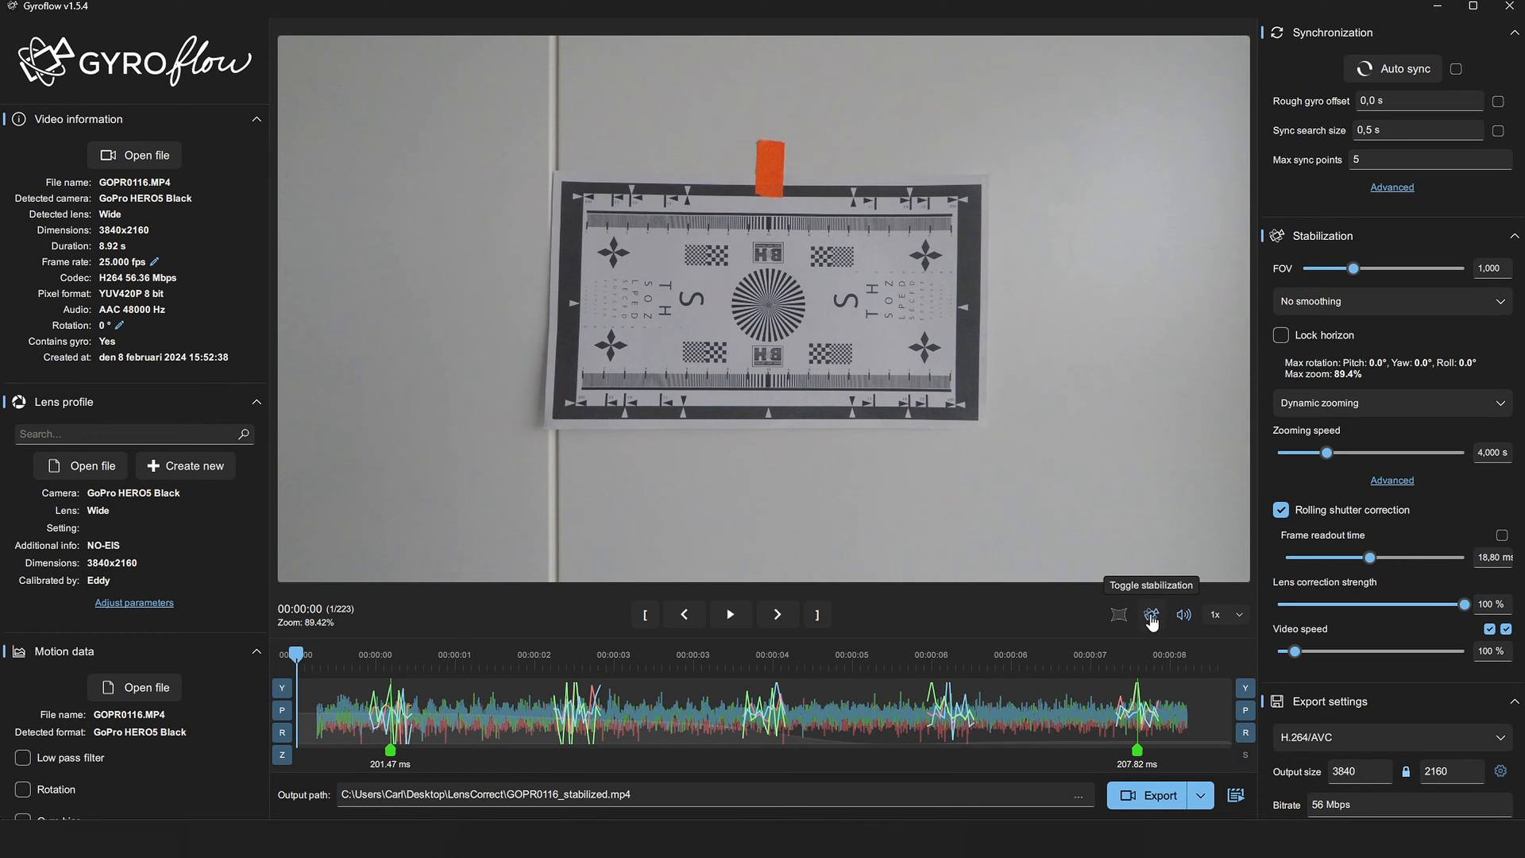
click(1151, 614)
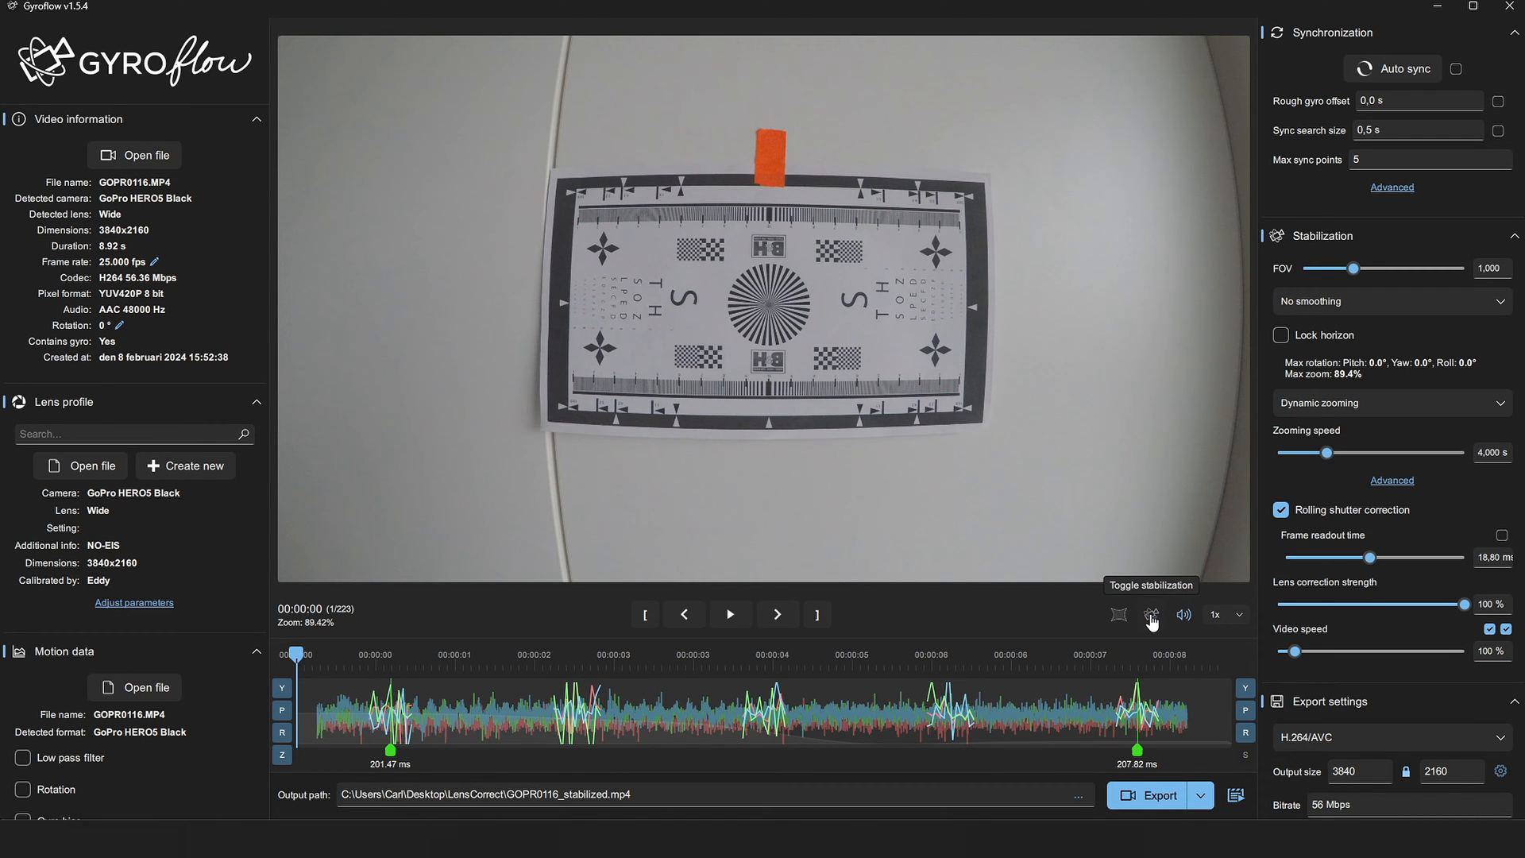
click(1151, 614)
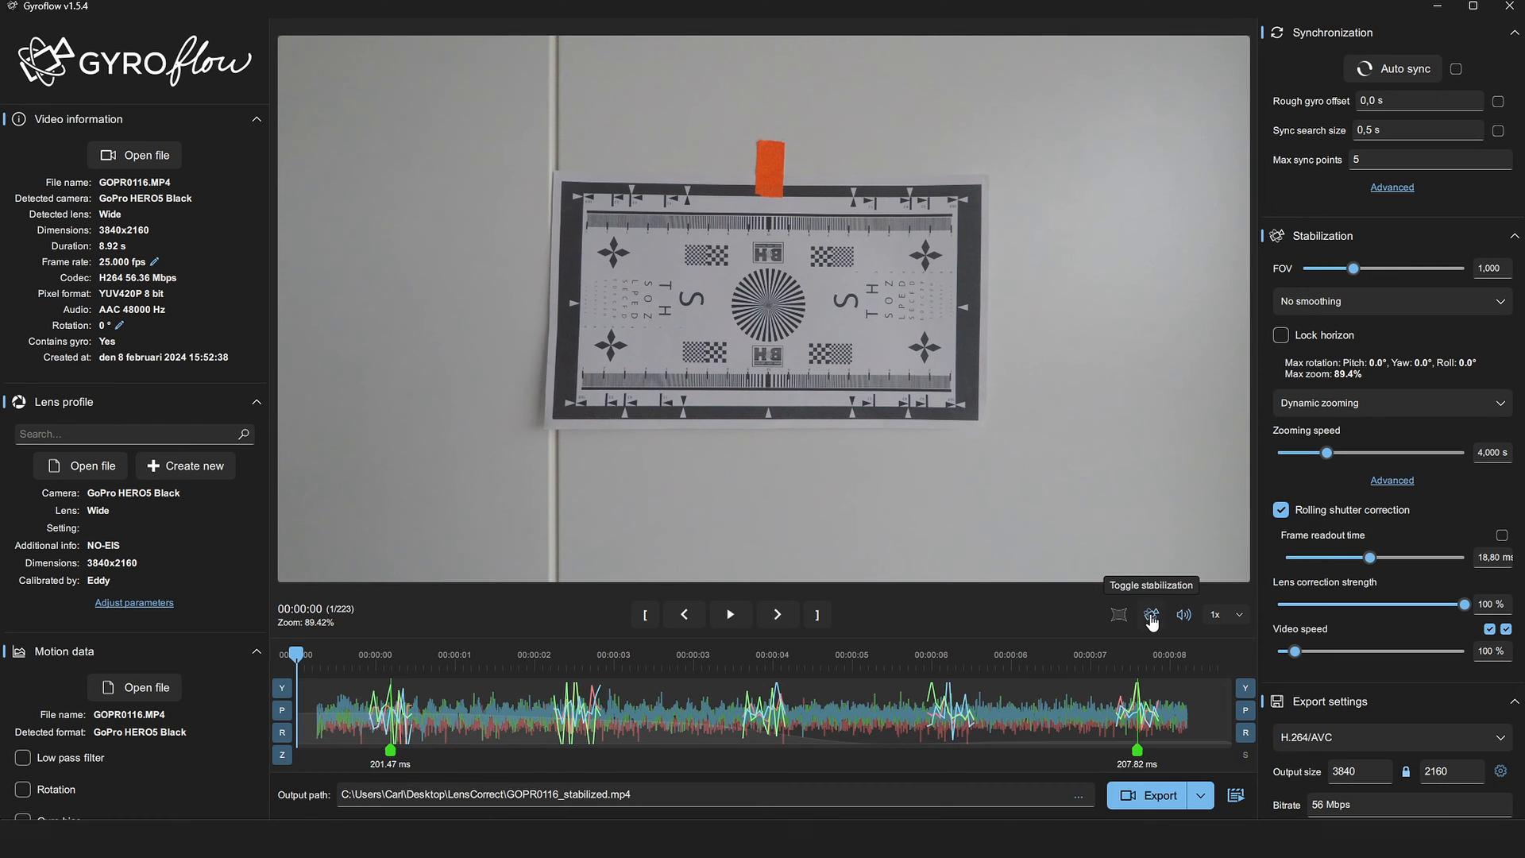
mouse_move(1119, 624)
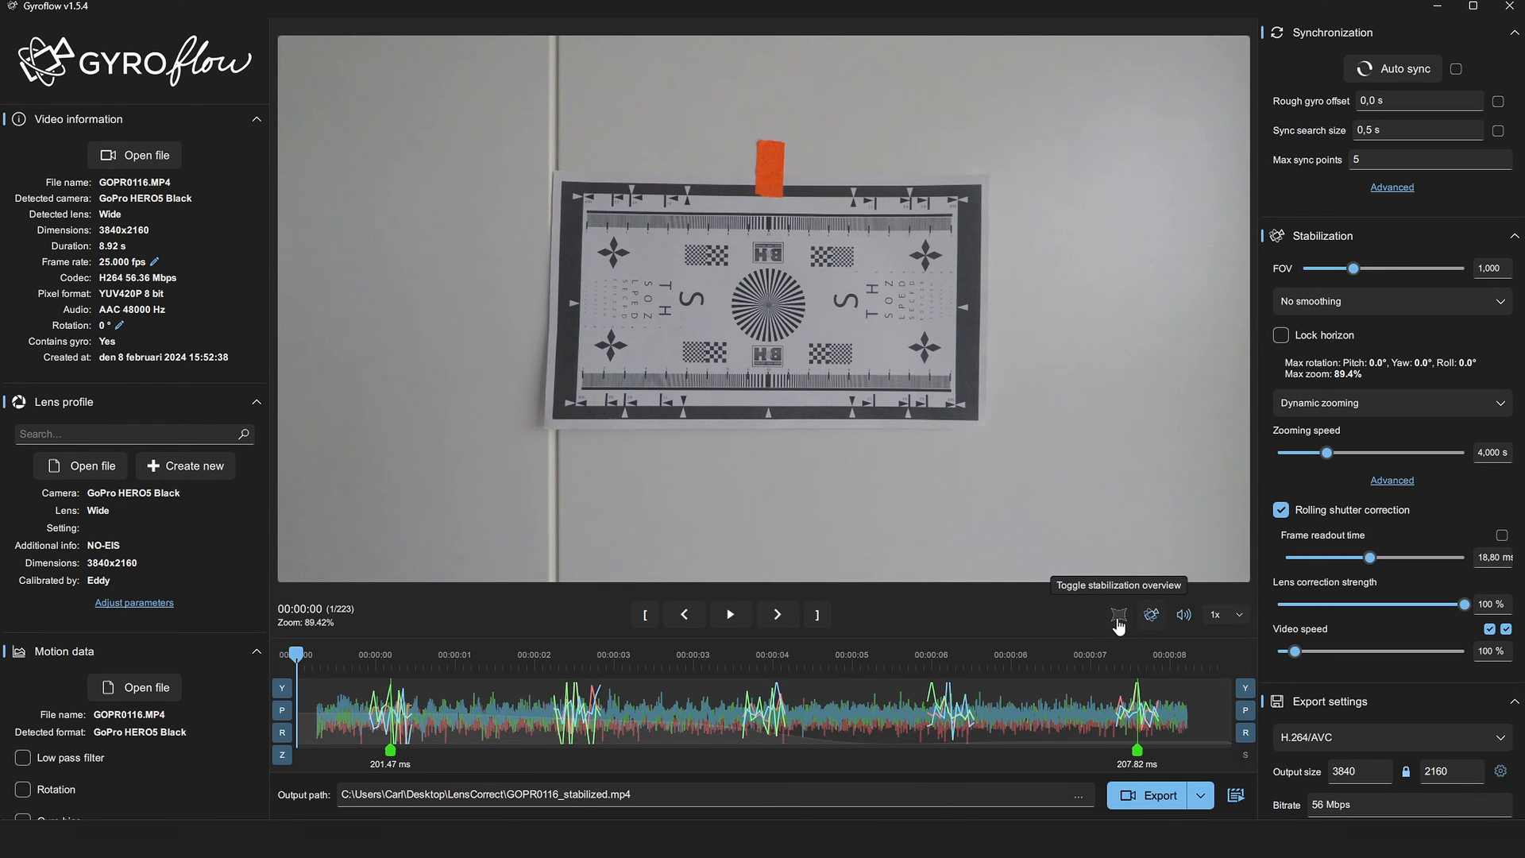
- Turn on the stabilization overview and set output size to the 1:1 1080×1080 preset
click(1119, 614)
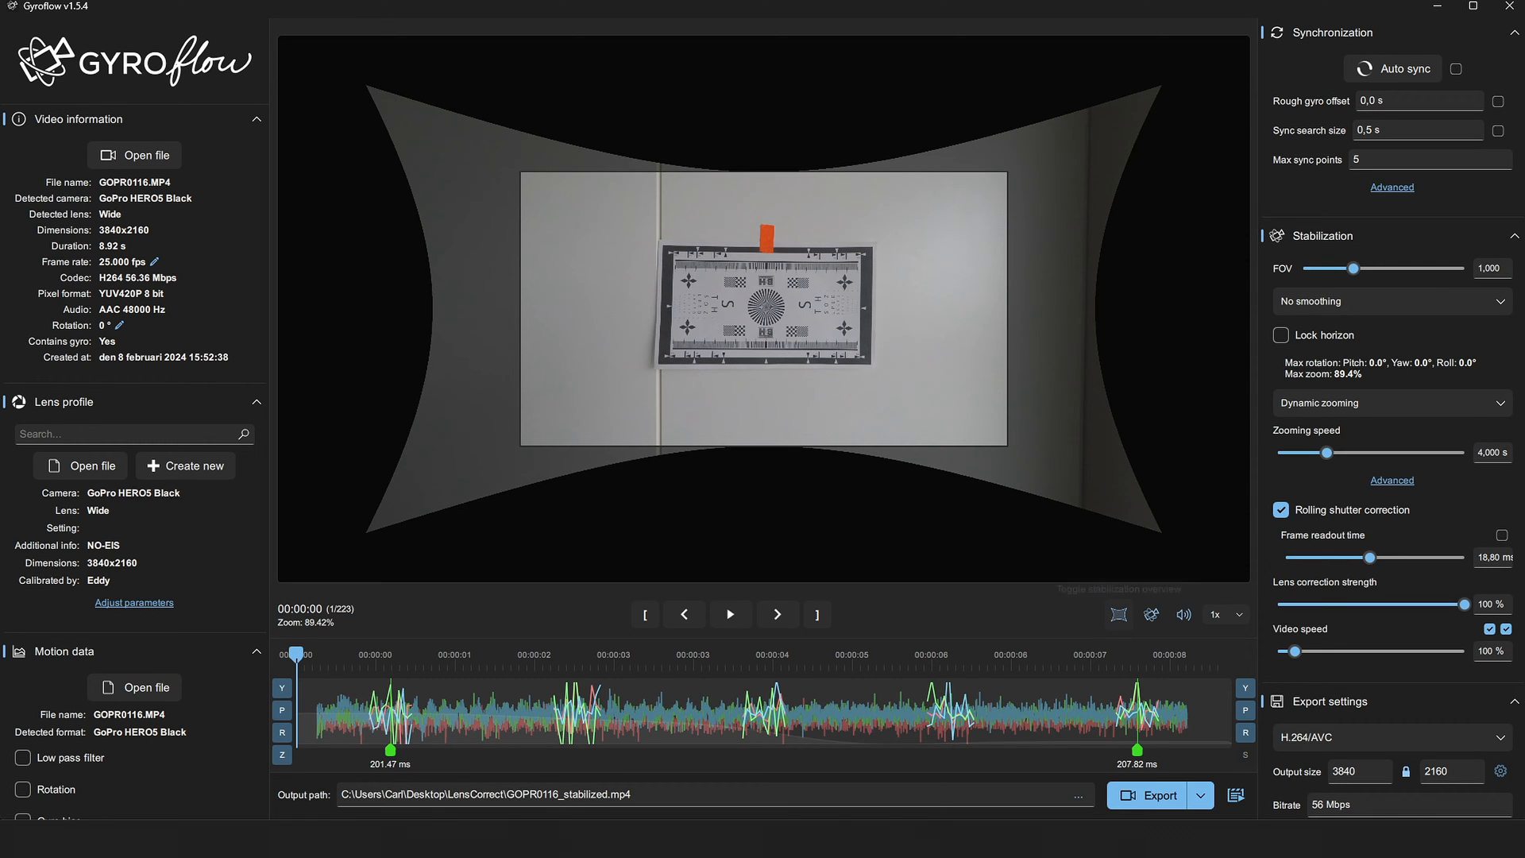
scroll(down, 3)
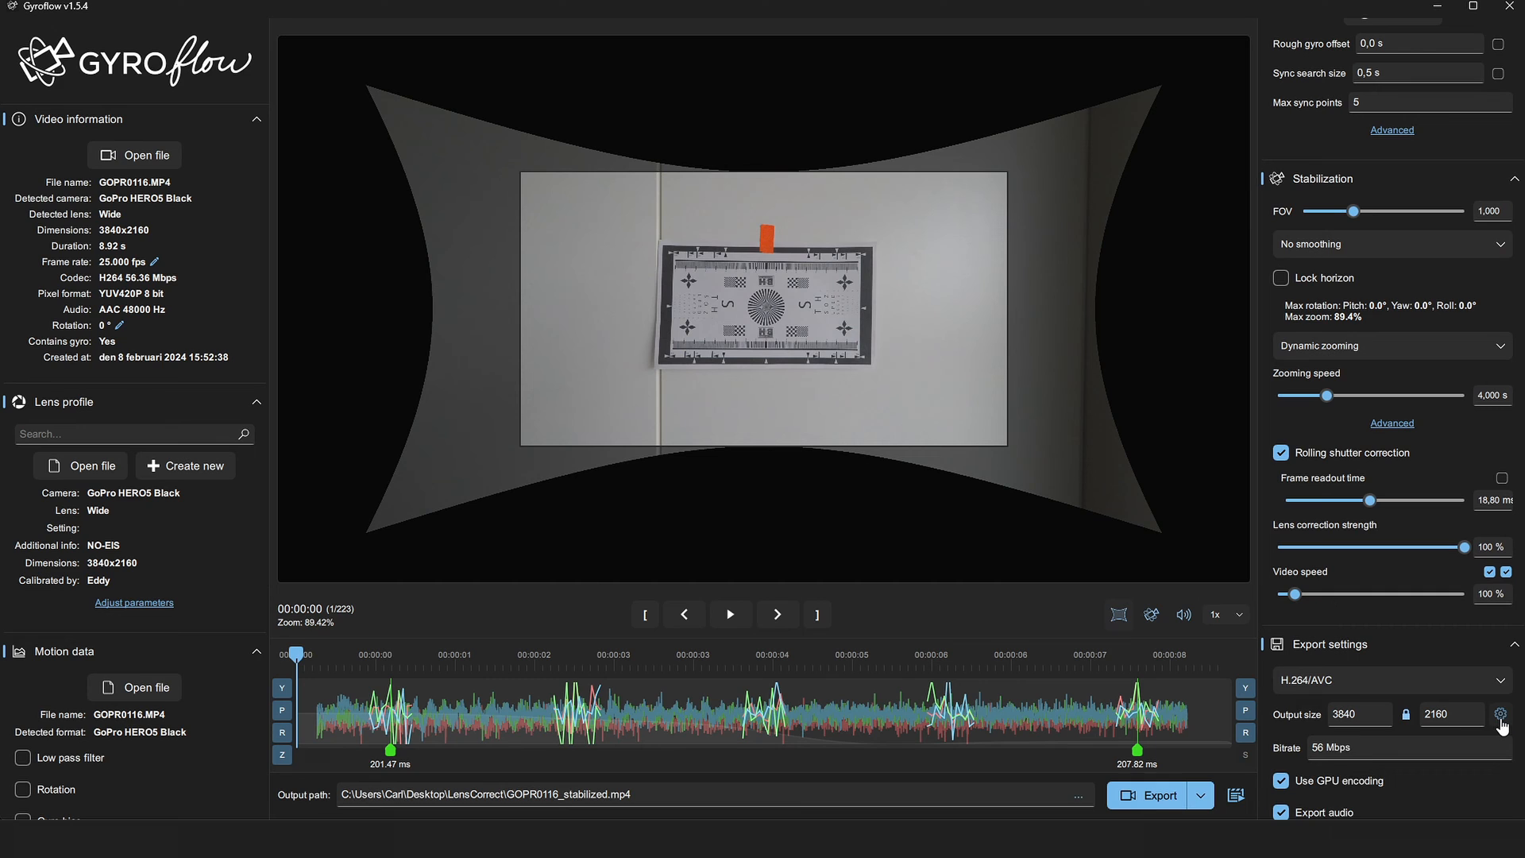
click(1503, 715)
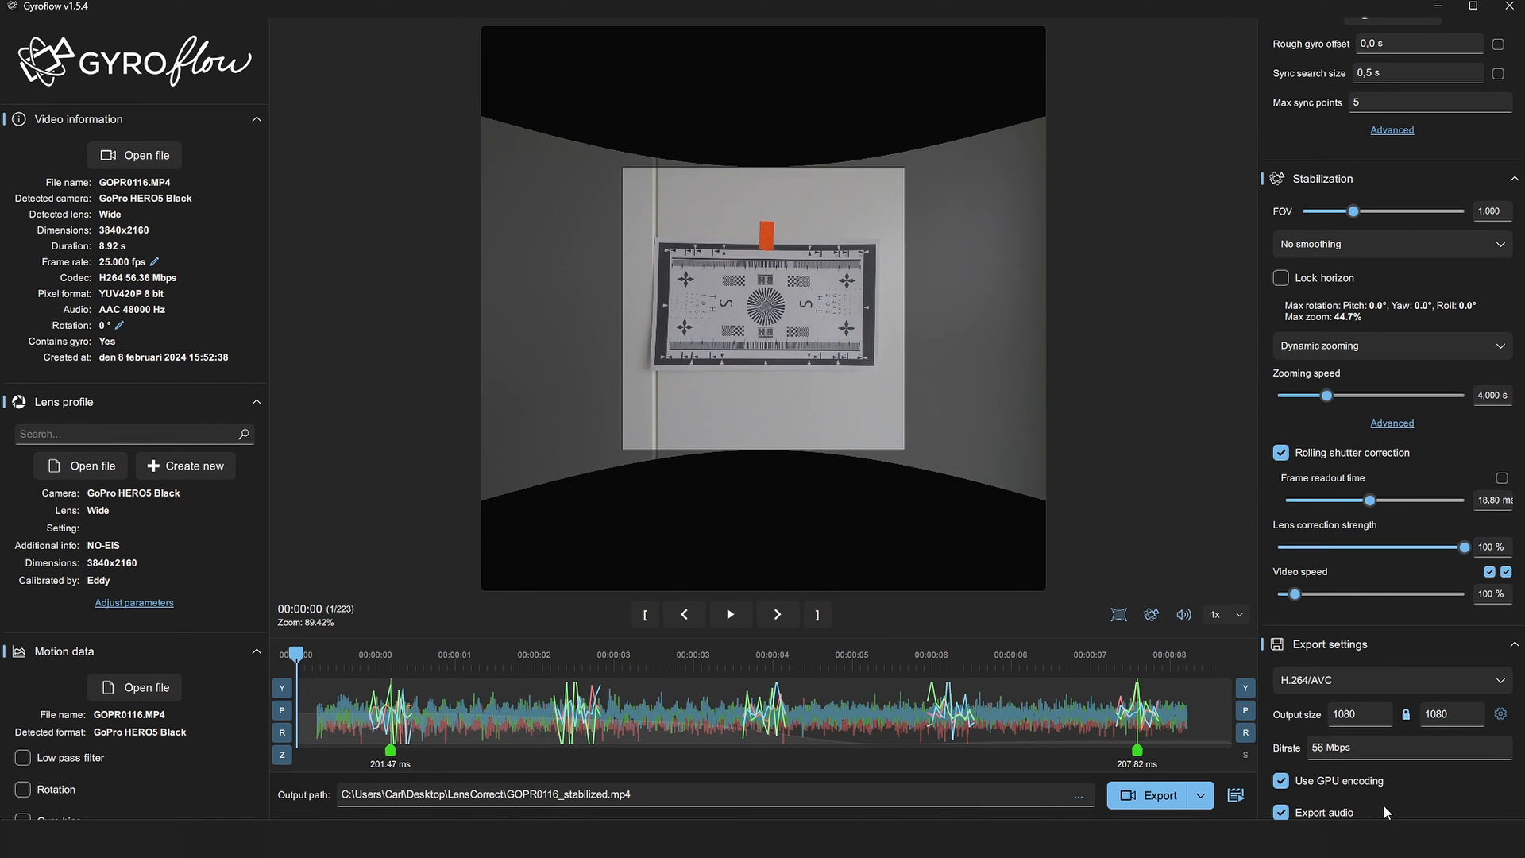
click(1501, 714)
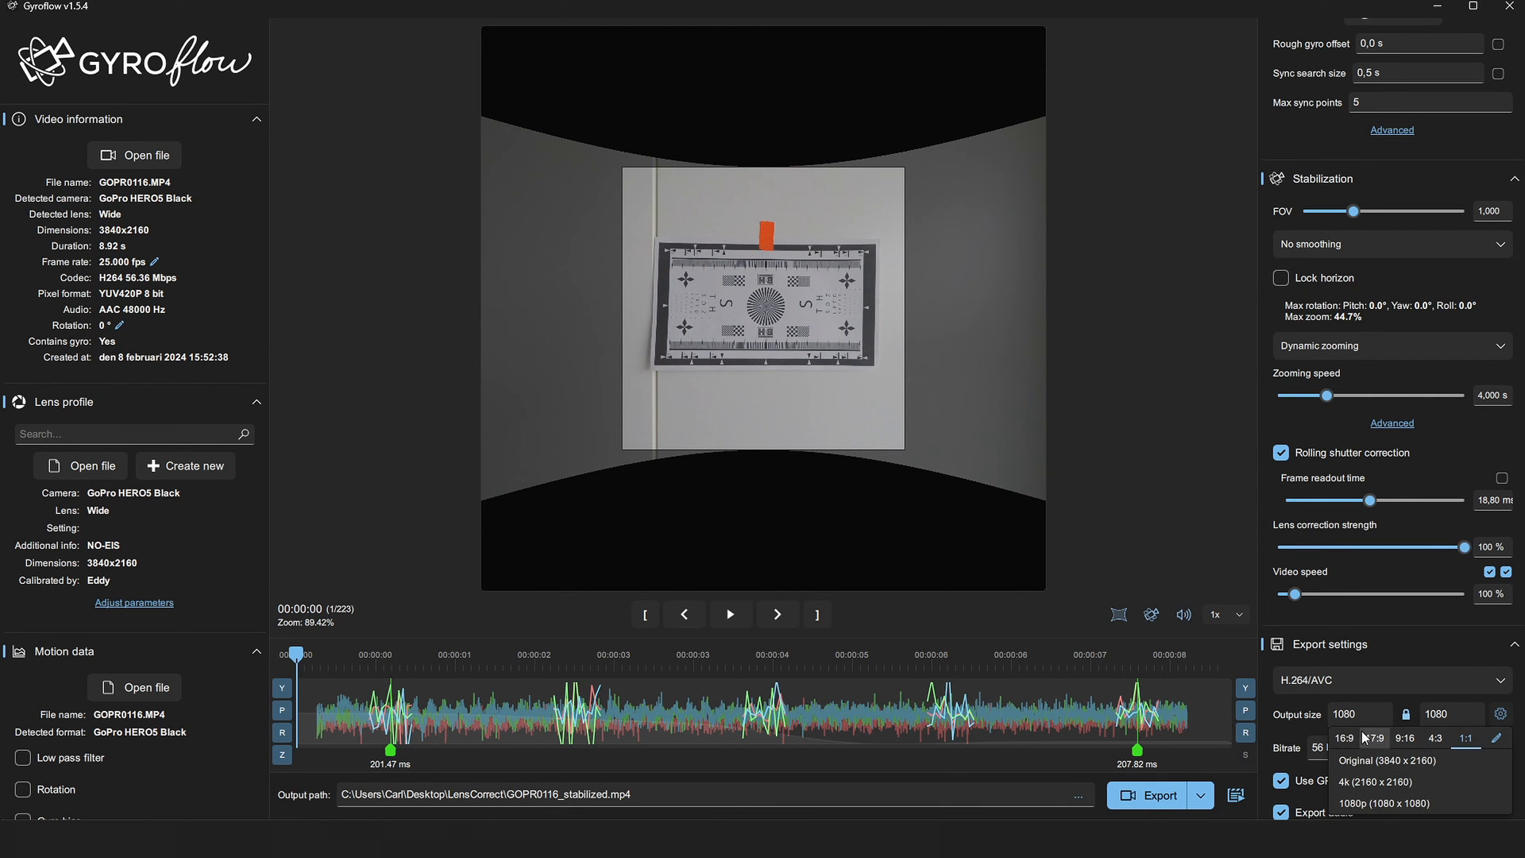
click(1387, 760)
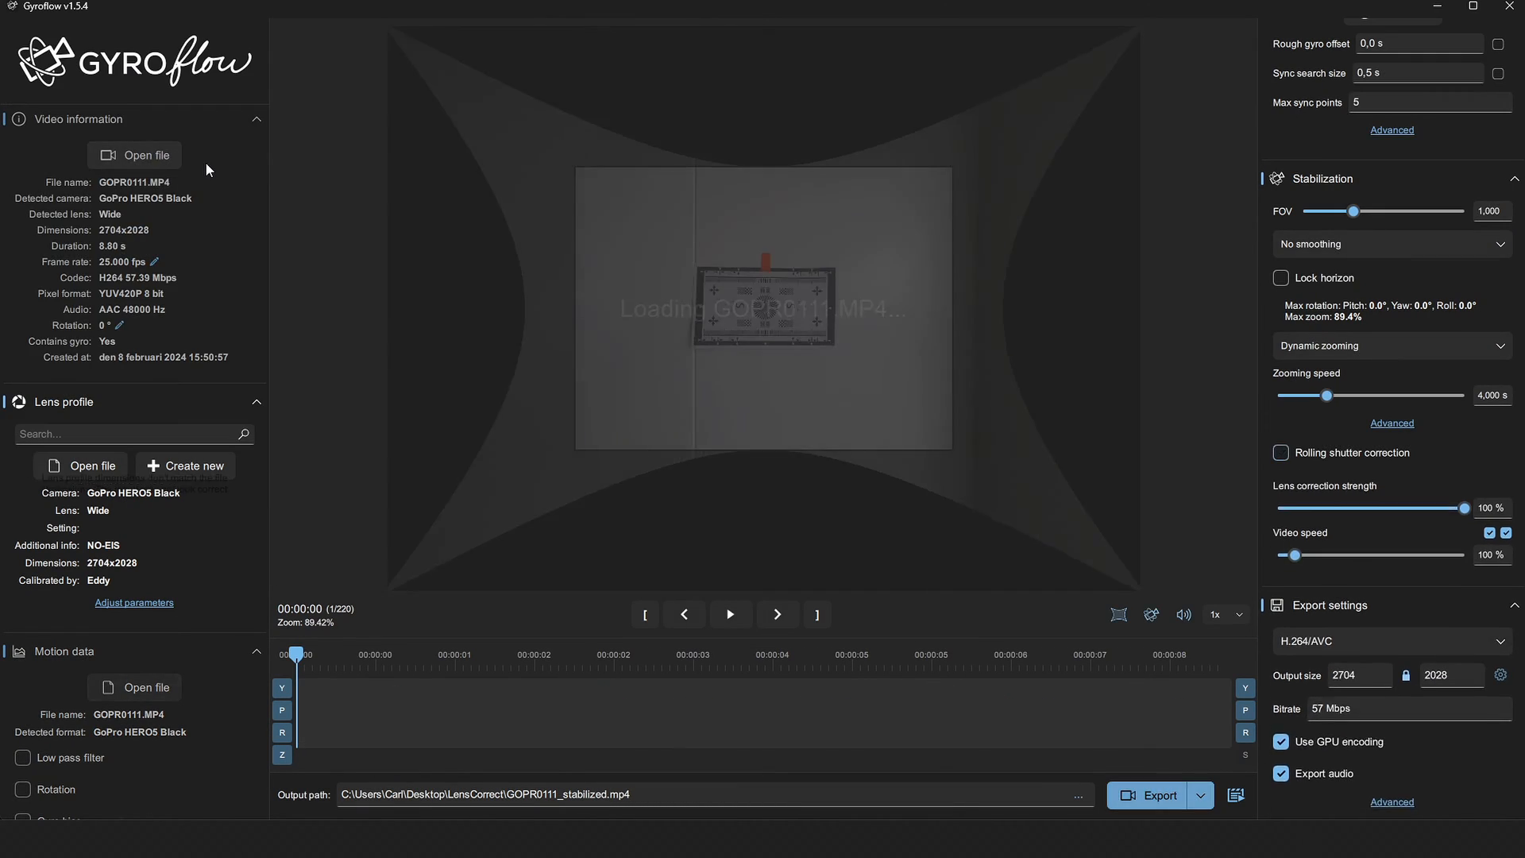
- Load GOPR0111.MP4 at 2704×1520 output and turn the stabilization overview off
click(1281, 452)
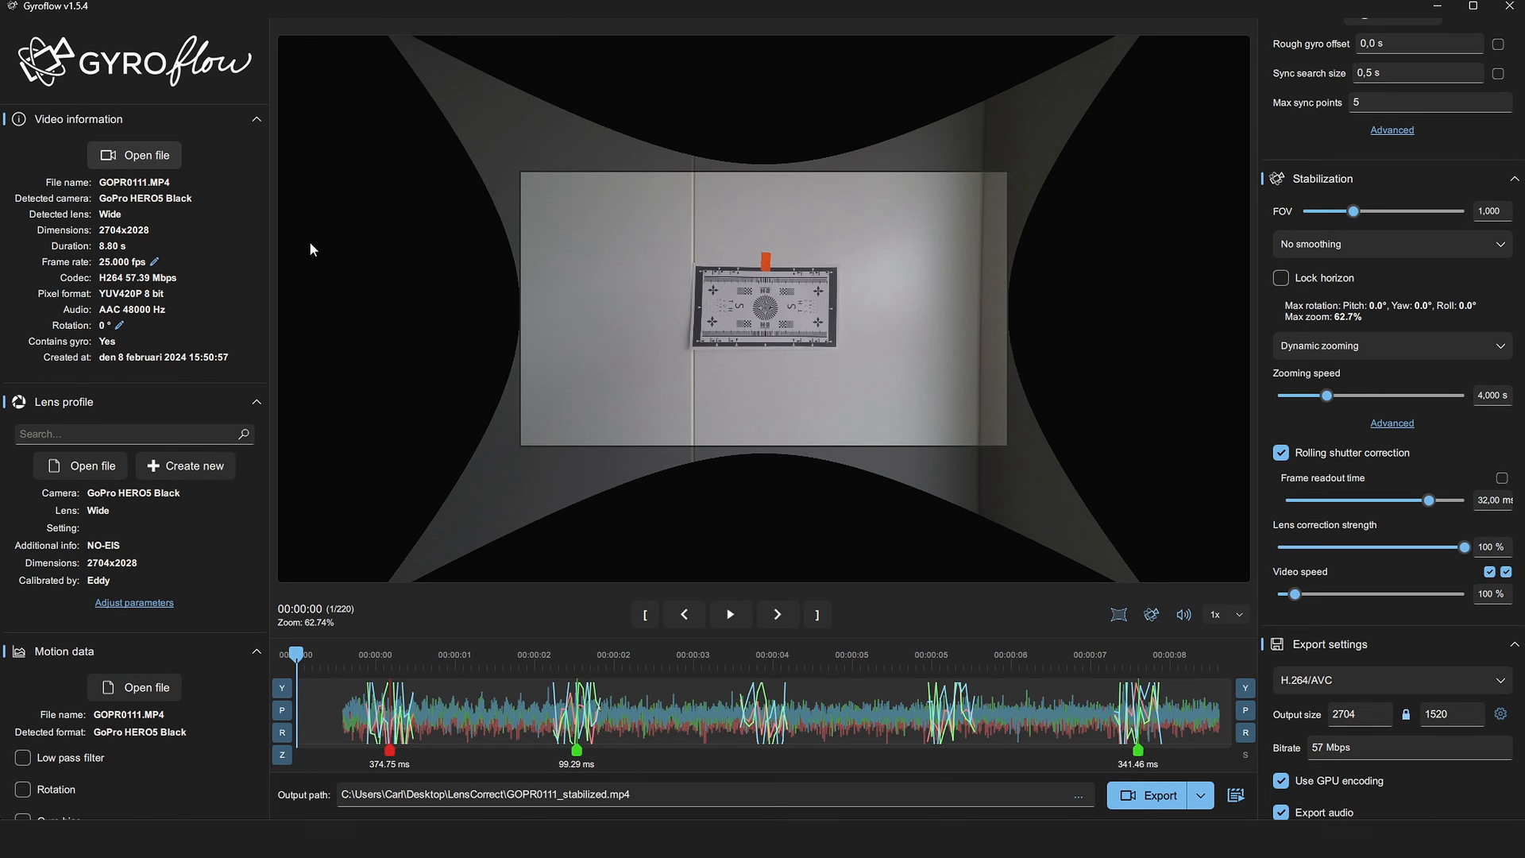
click(1119, 614)
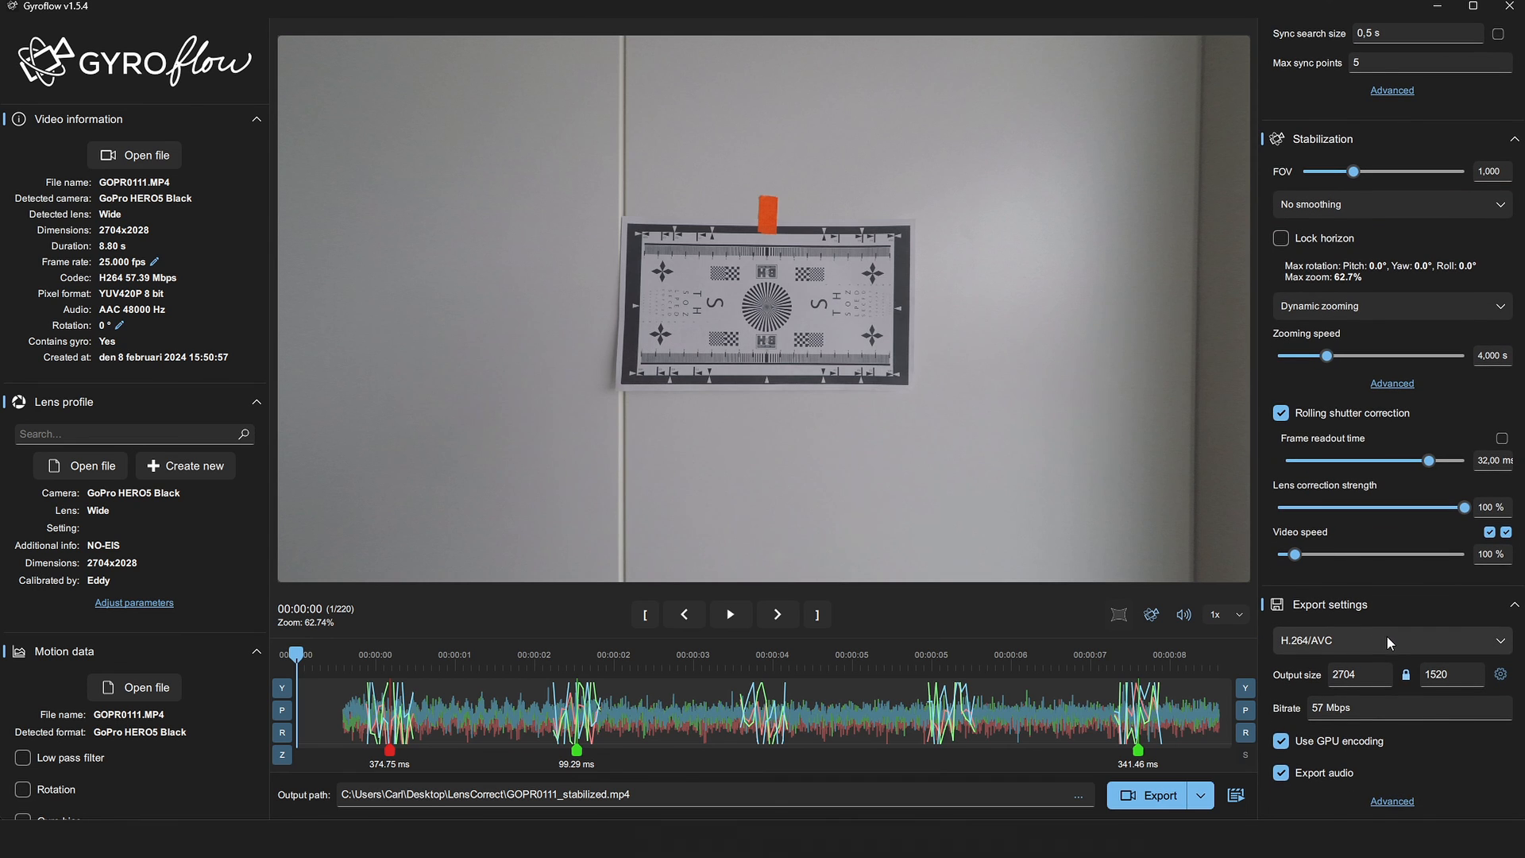
mouse_move(1391, 645)
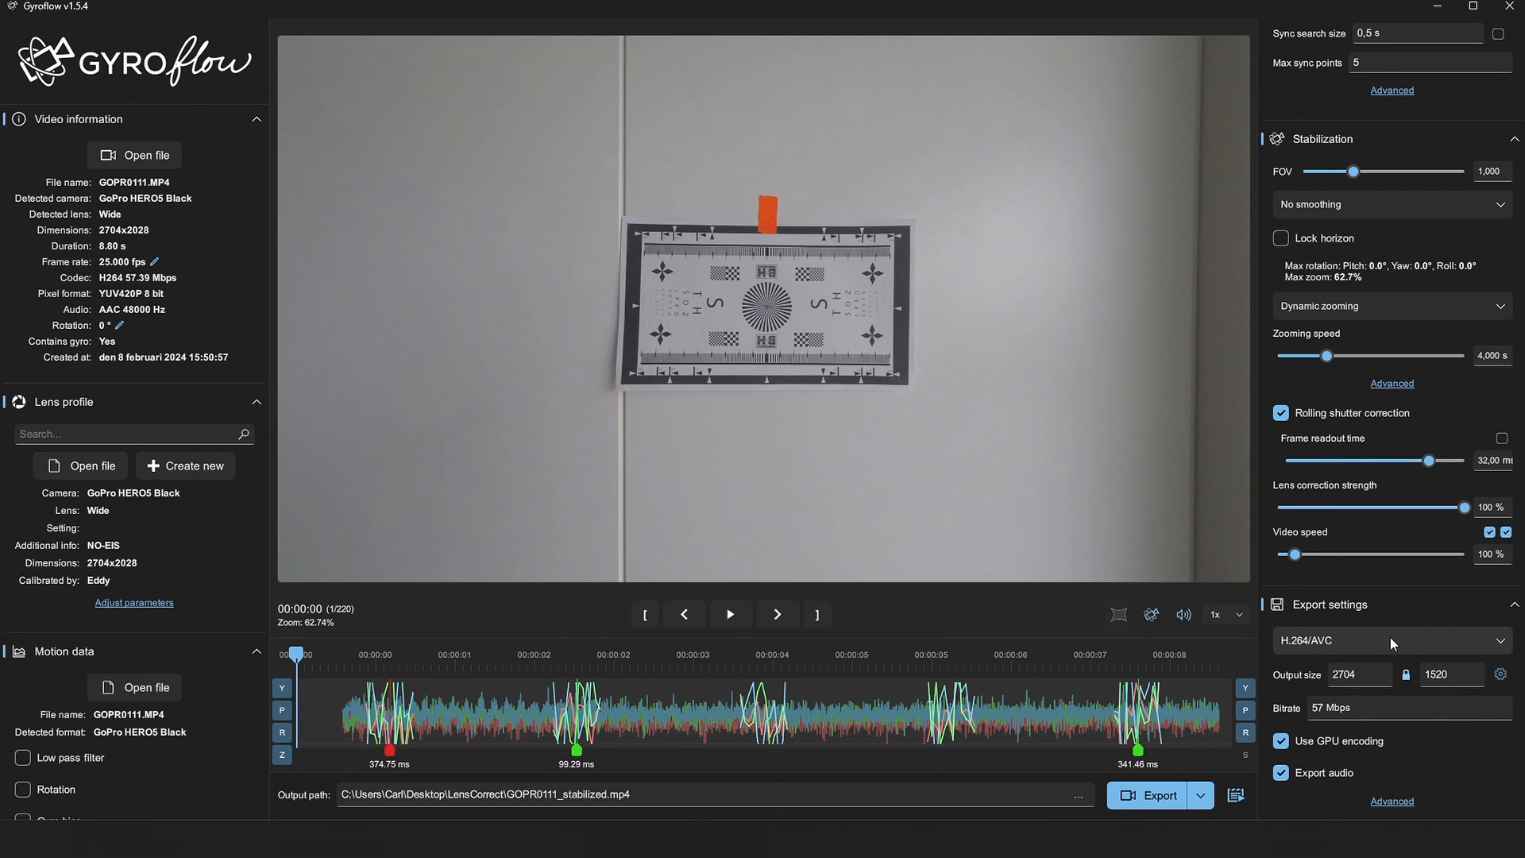
- Trim GOPR0111.MP4 to keep only about 2 s to 4 s
click(1389, 640)
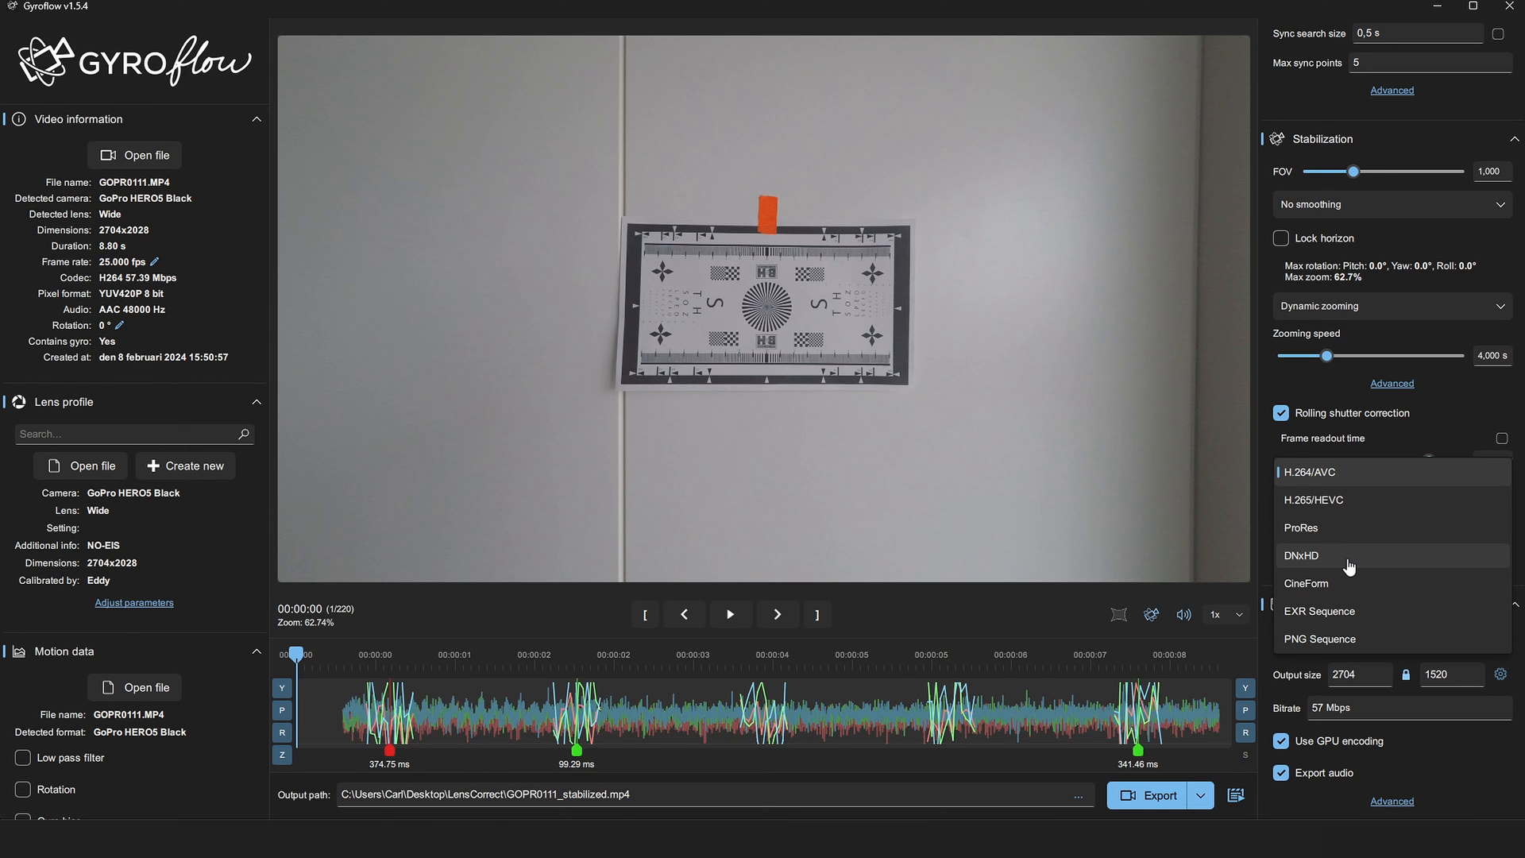
mouse_move(474, 668)
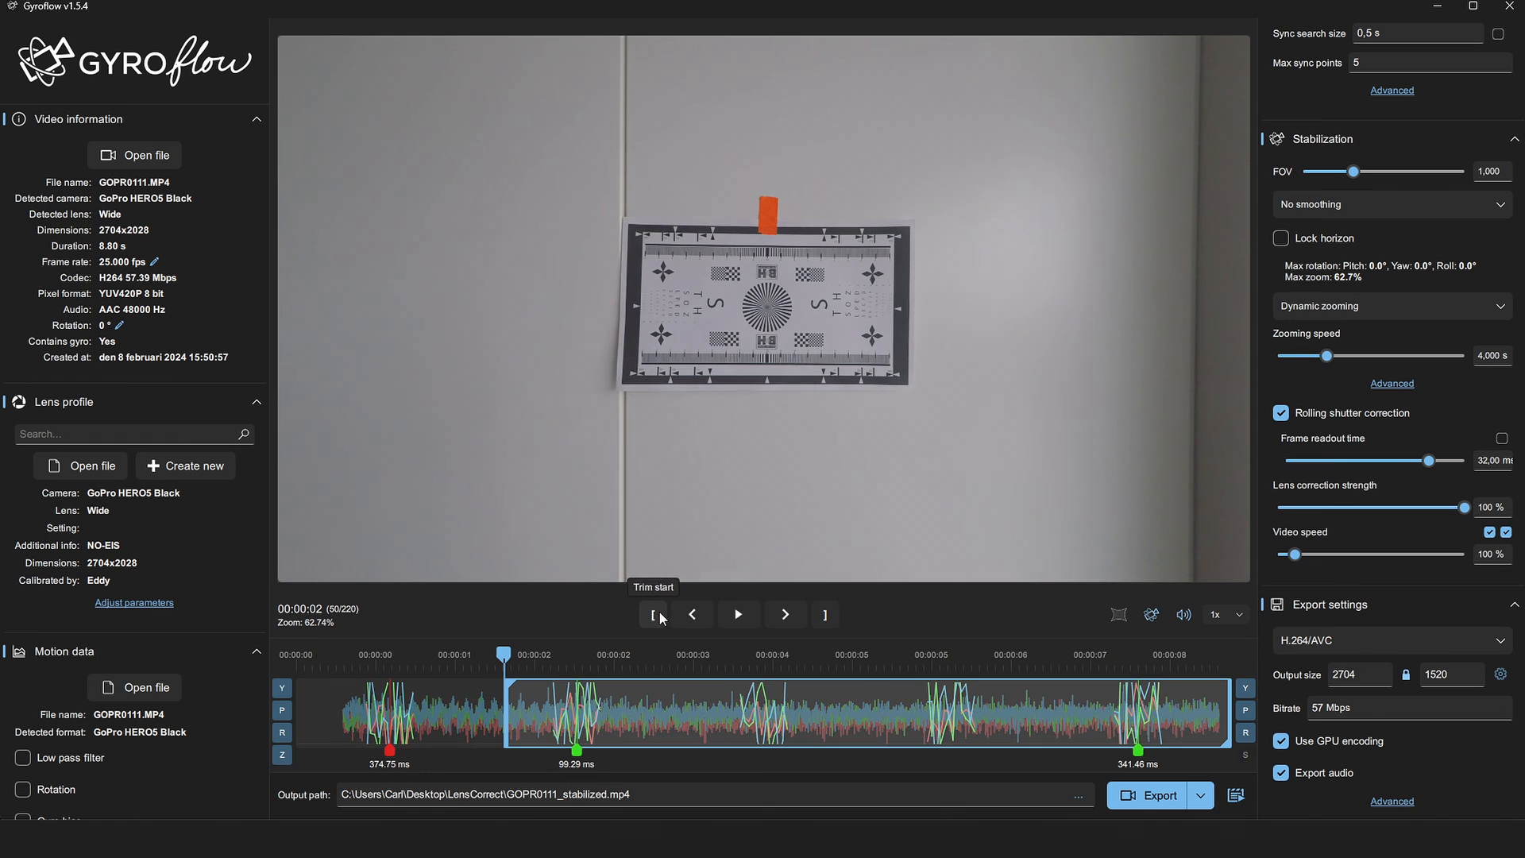
click(824, 614)
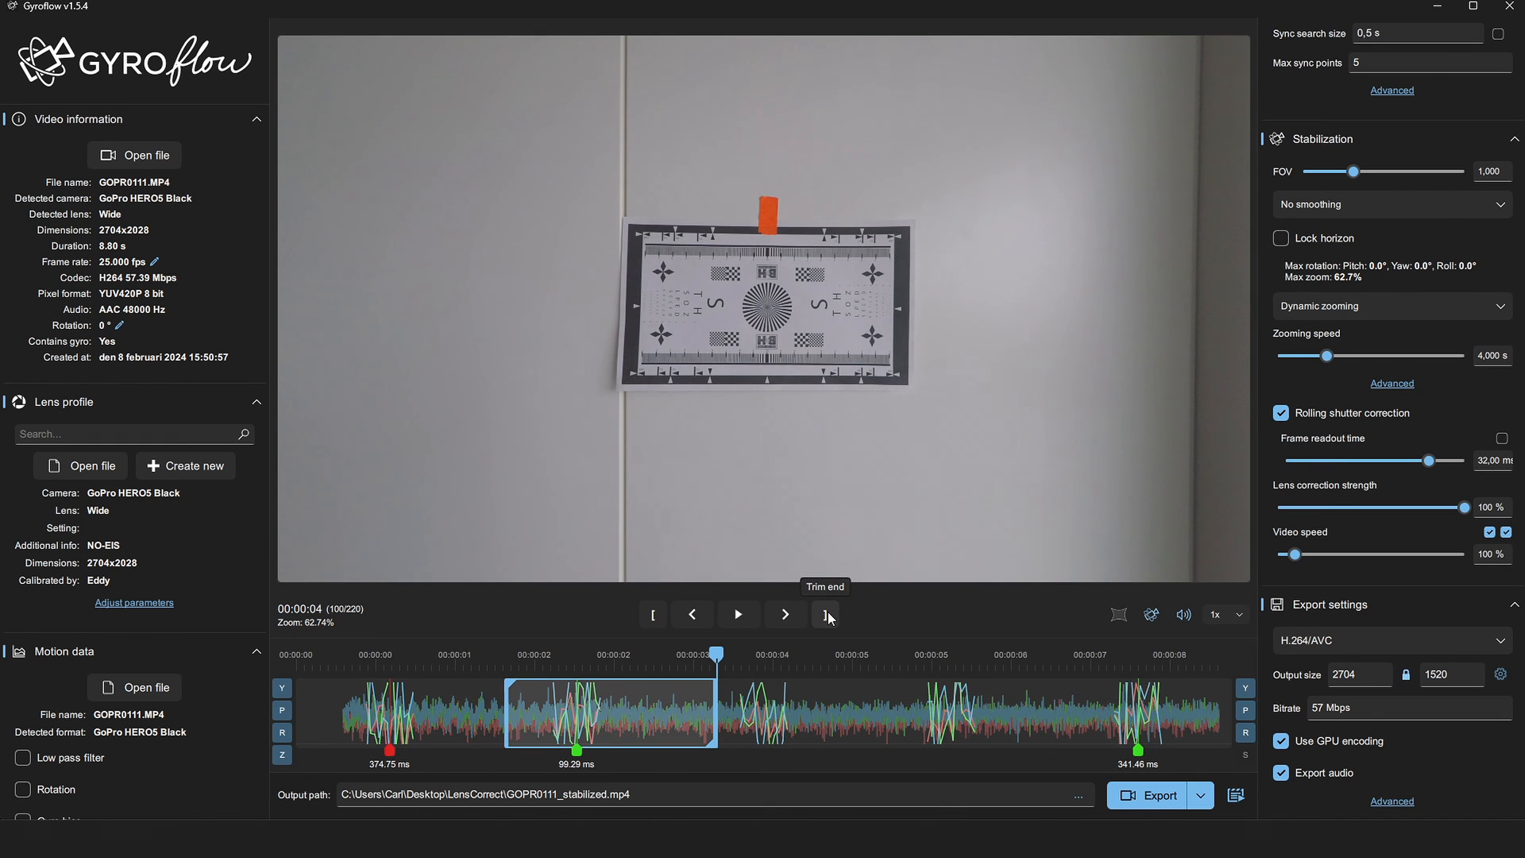
mouse_move(1365, 633)
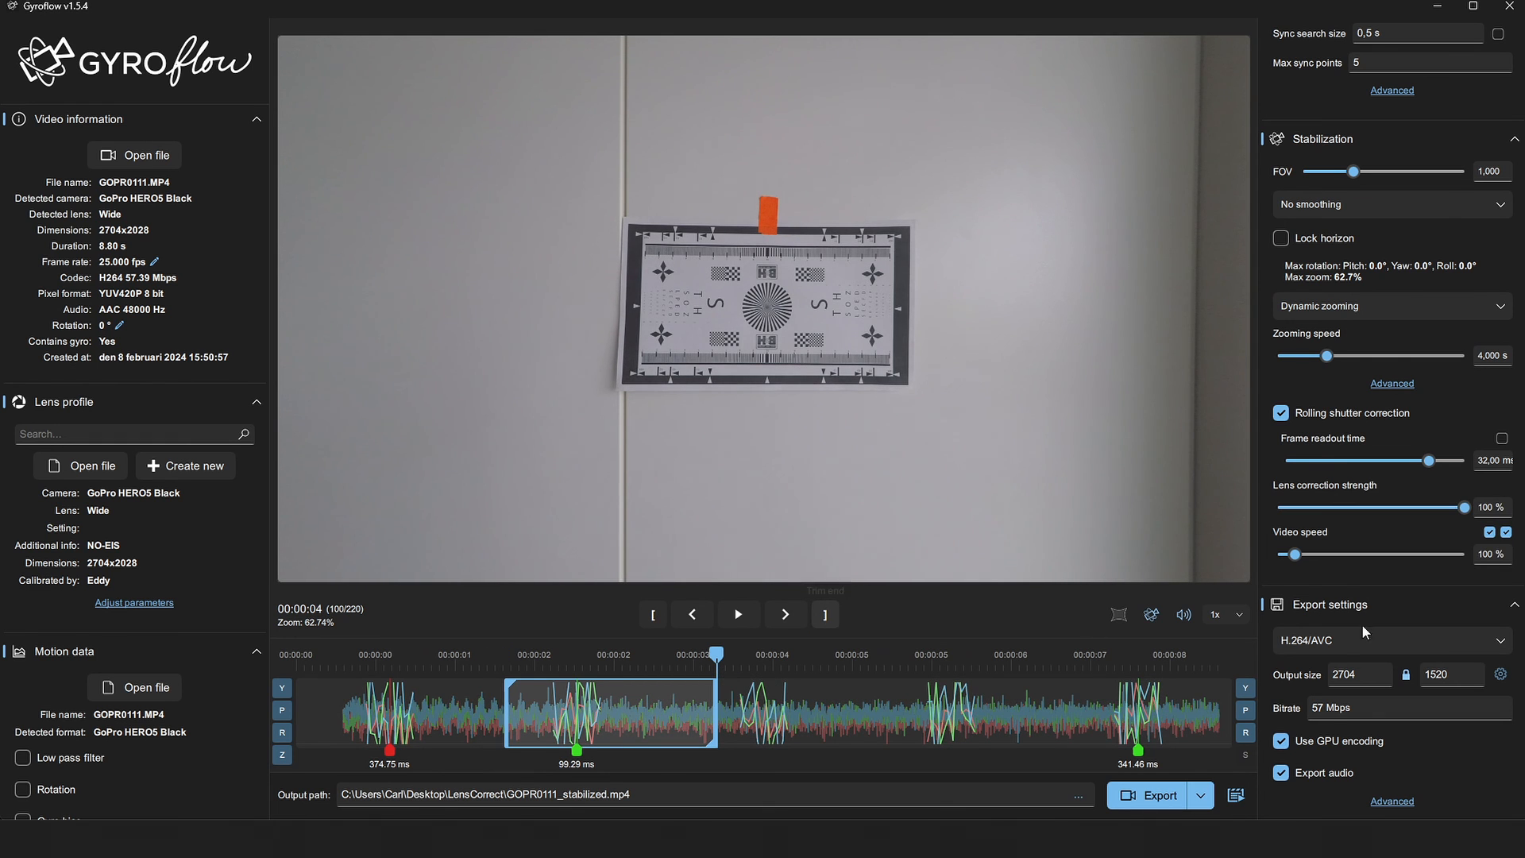
- Try DNxHD, settle on H.264/AVC, and export GOPR0111_stabilized.mp4
click(1391, 640)
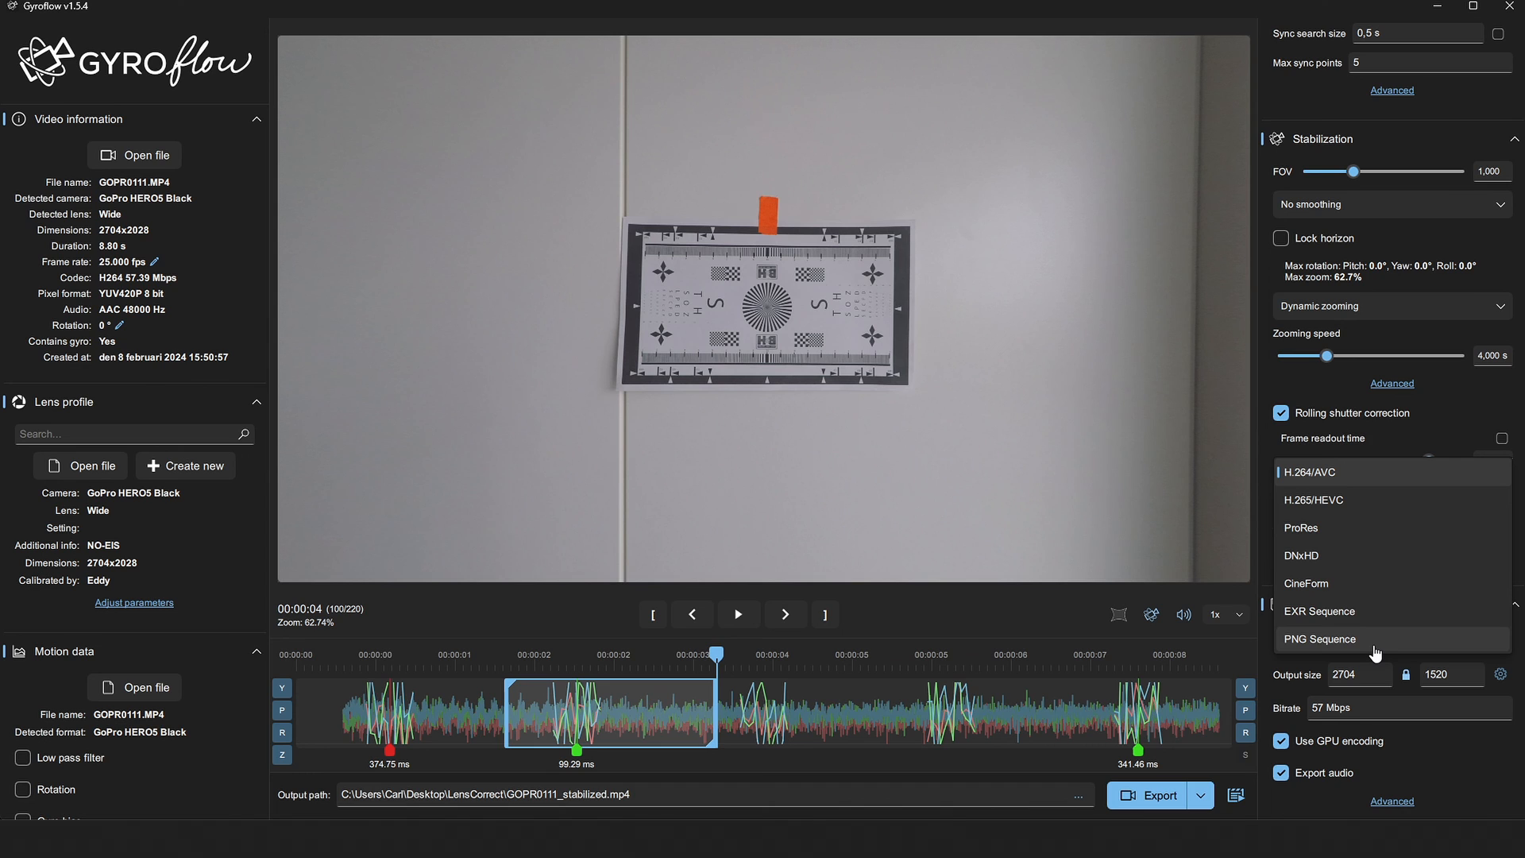
mouse_move(1312, 559)
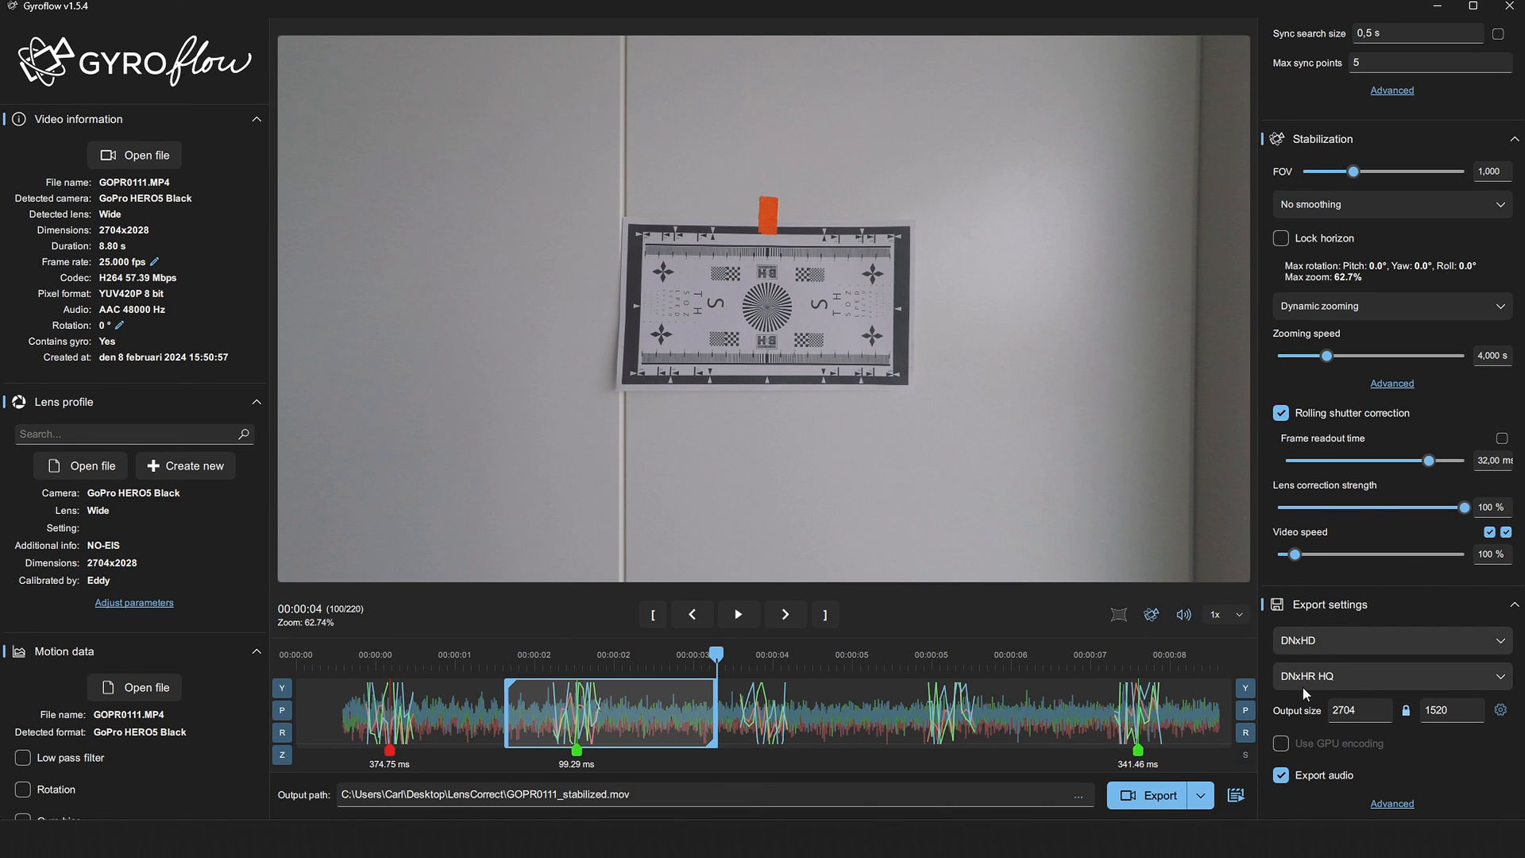
click(1389, 640)
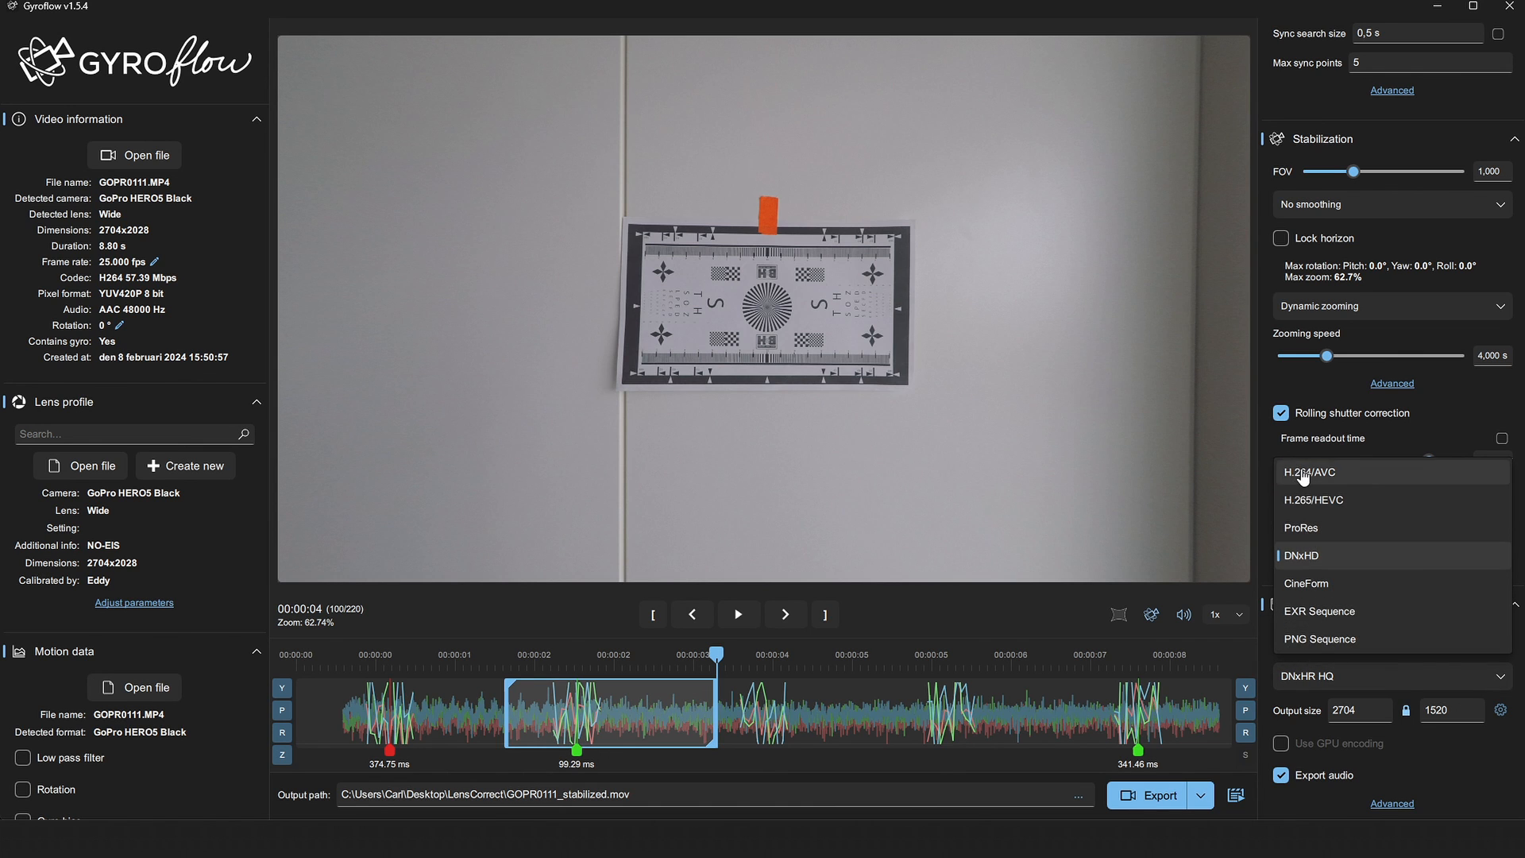
click(1155, 794)
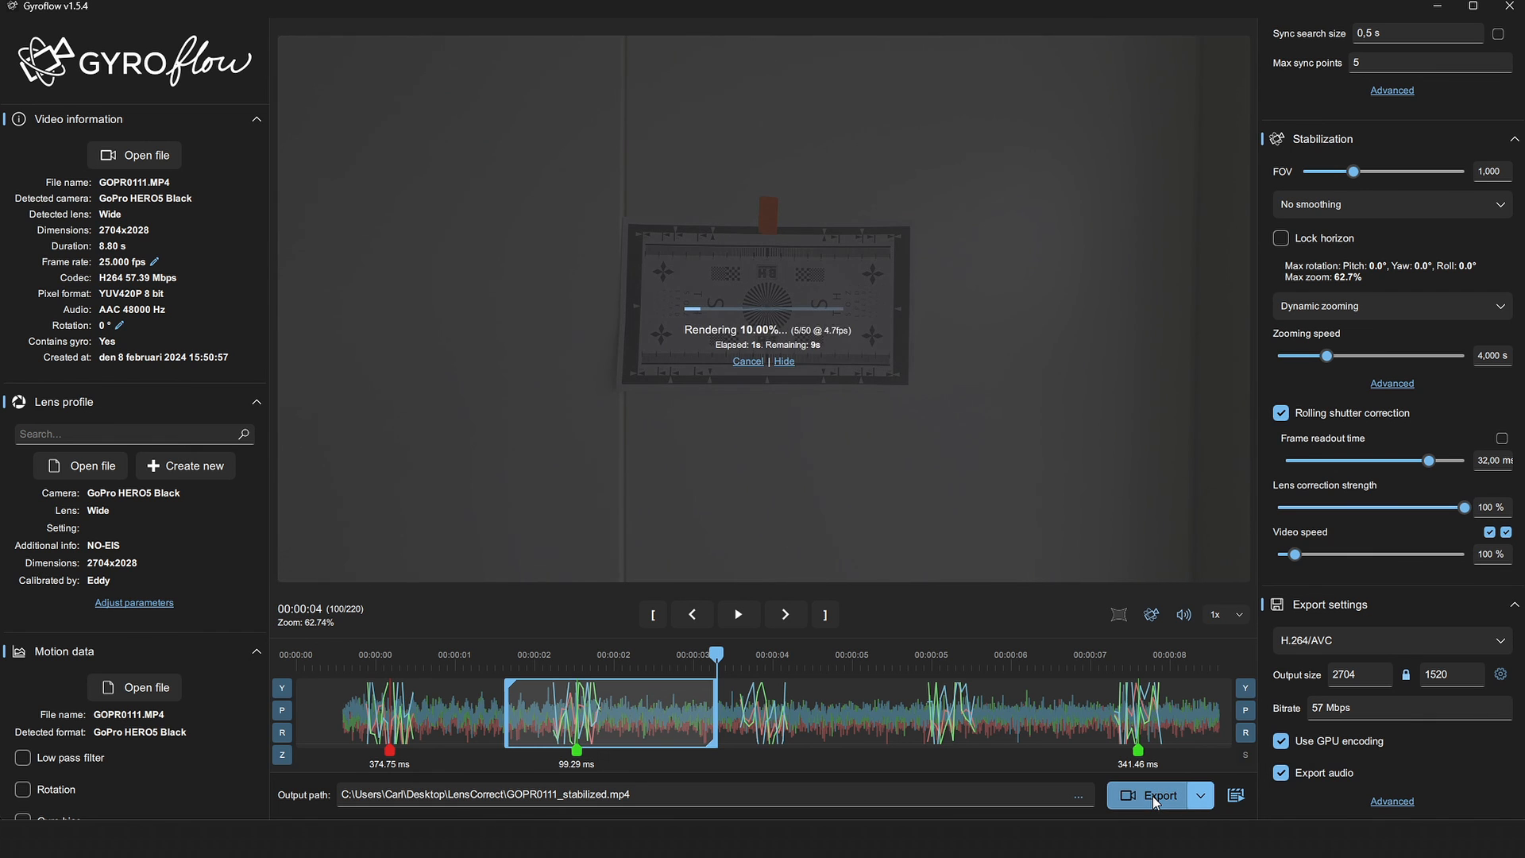